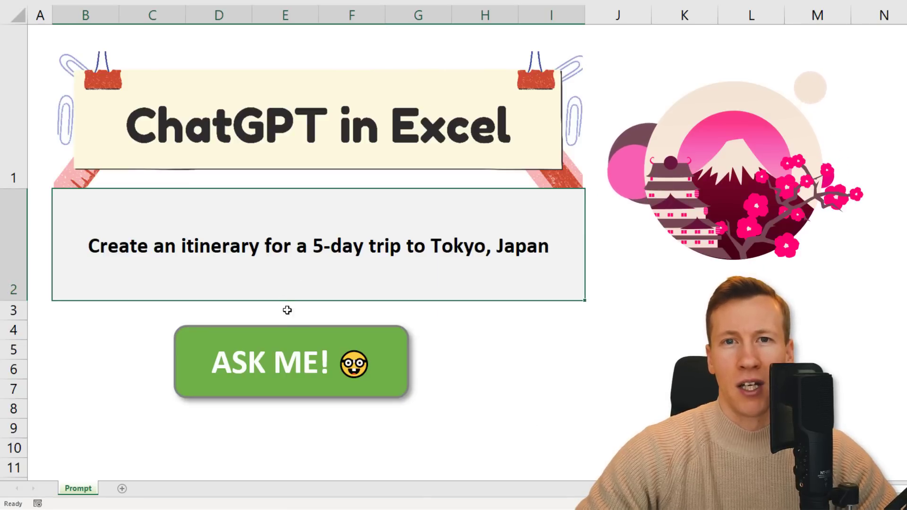
- Send the Tokyo itinerary prompt to ChatGPT with ASK ME! and dismiss the completion message
click(291, 361)
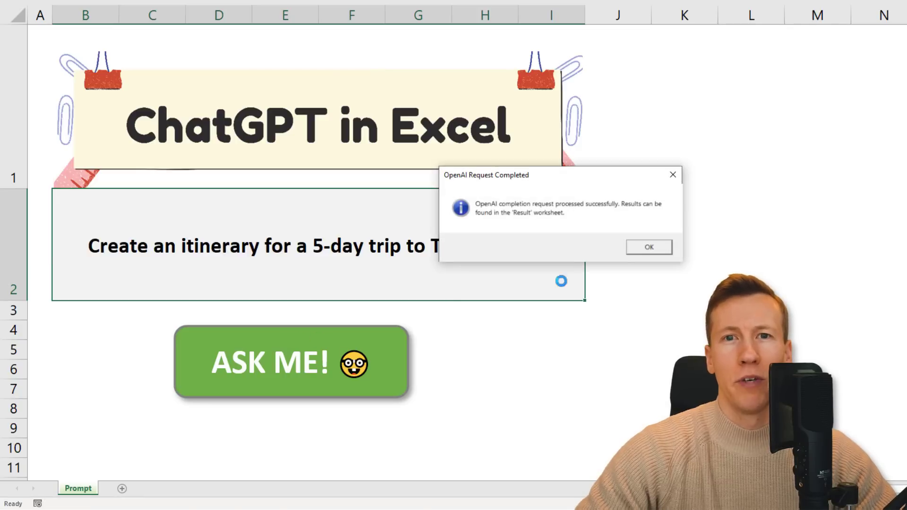
click(647, 247)
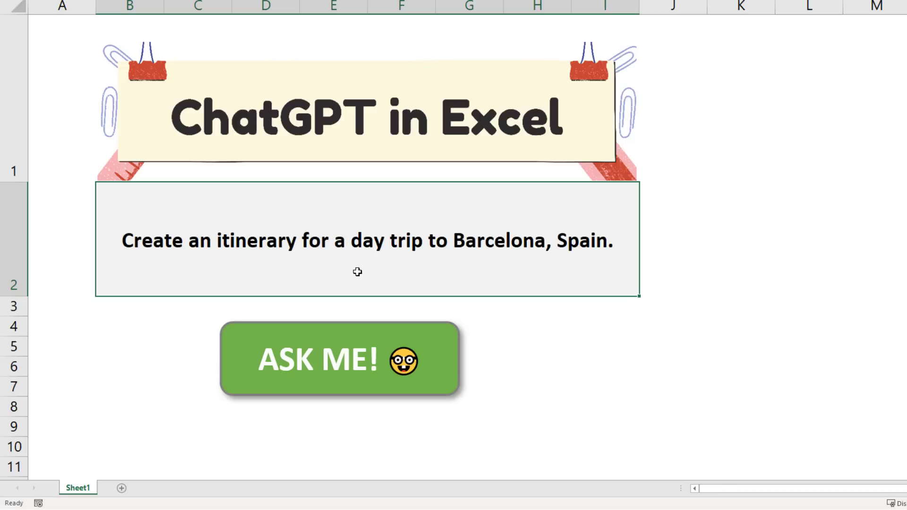
- Send the Barcelona day-trip prompt, review the returned itinerary on the Result sheet, and return to the prompt sheet
click(339, 359)
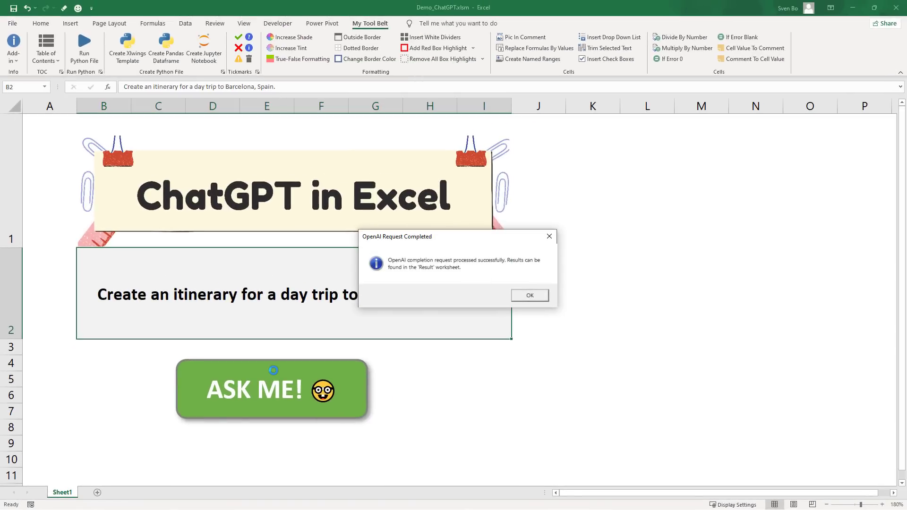
click(528, 294)
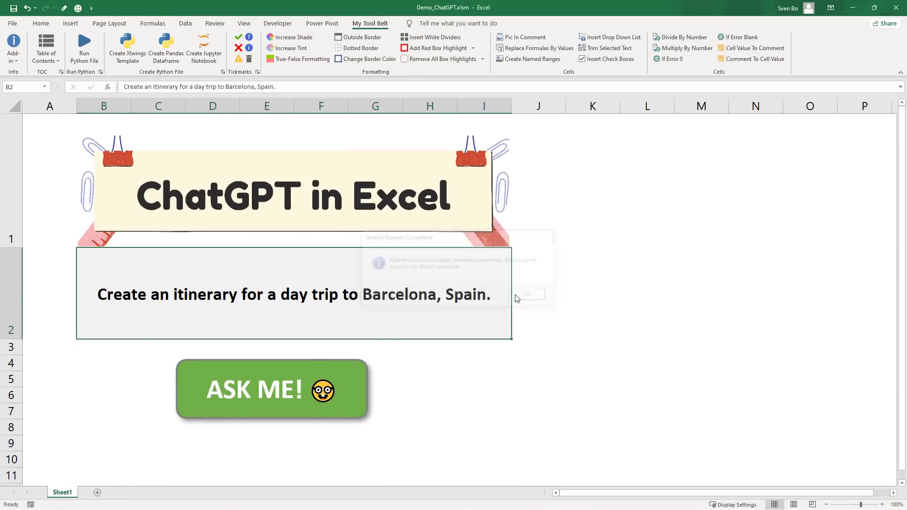
click(272, 389)
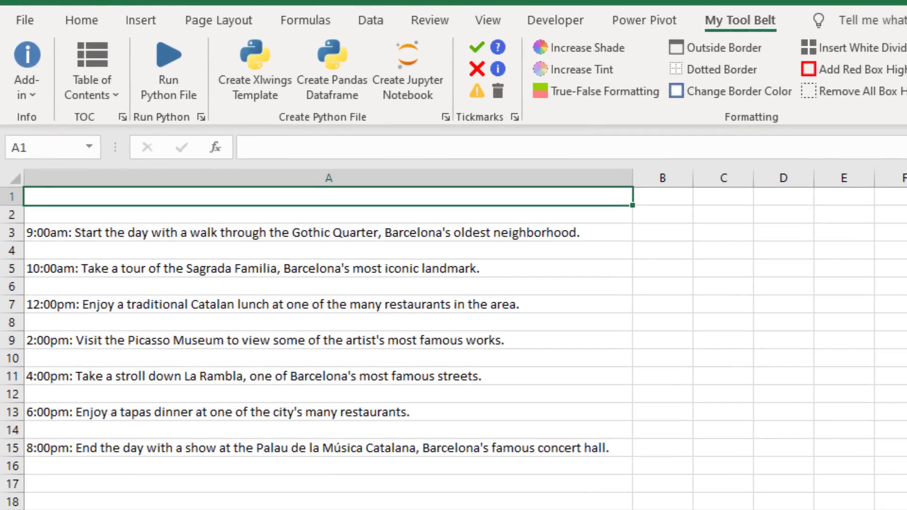
click(101, 490)
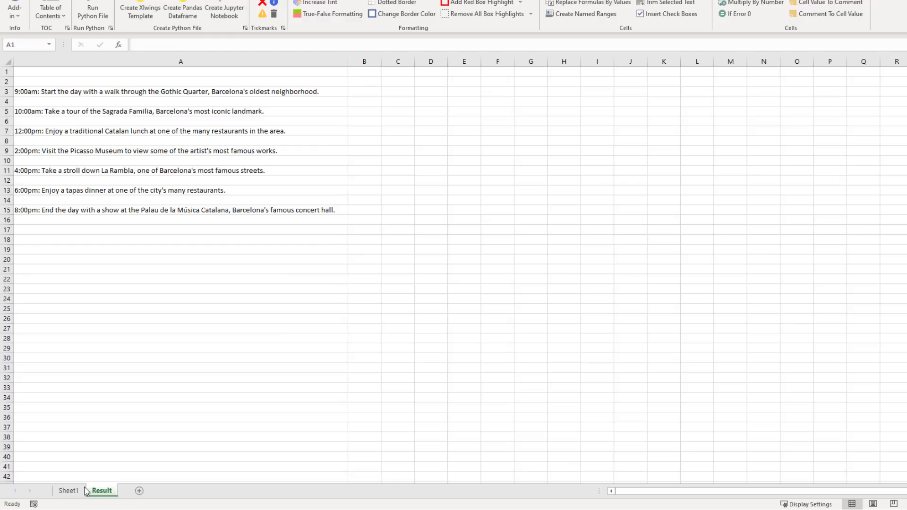
click(68, 491)
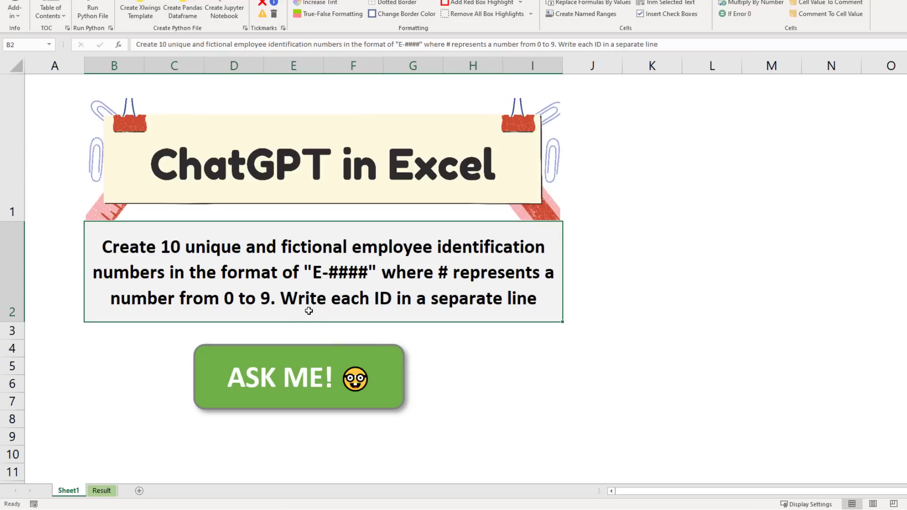
- Request ten fictional E-#### employee IDs and start an Employee ID header for them on a new sheet
click(297, 376)
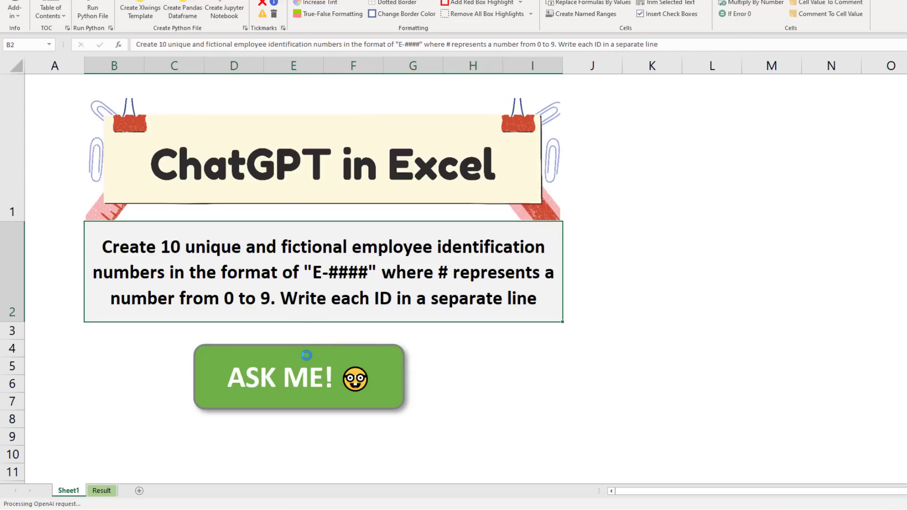
click(297, 378)
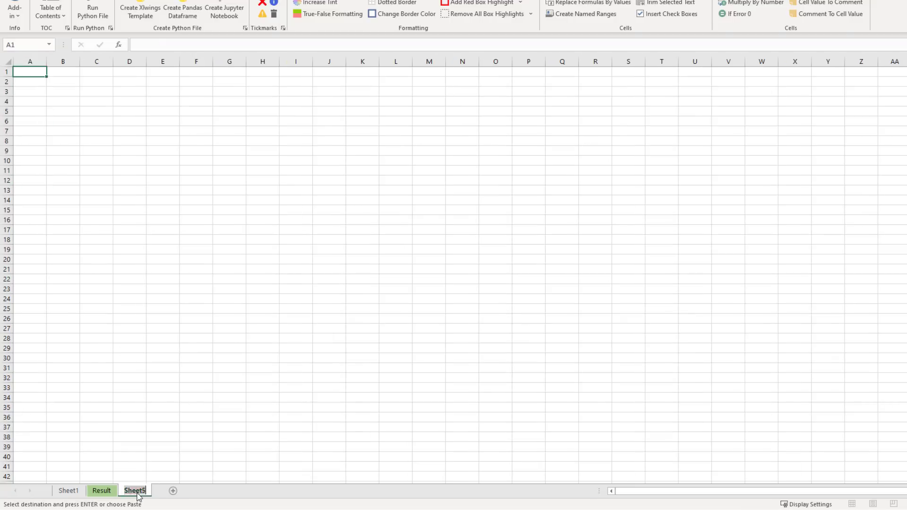
text(Employee_ID)
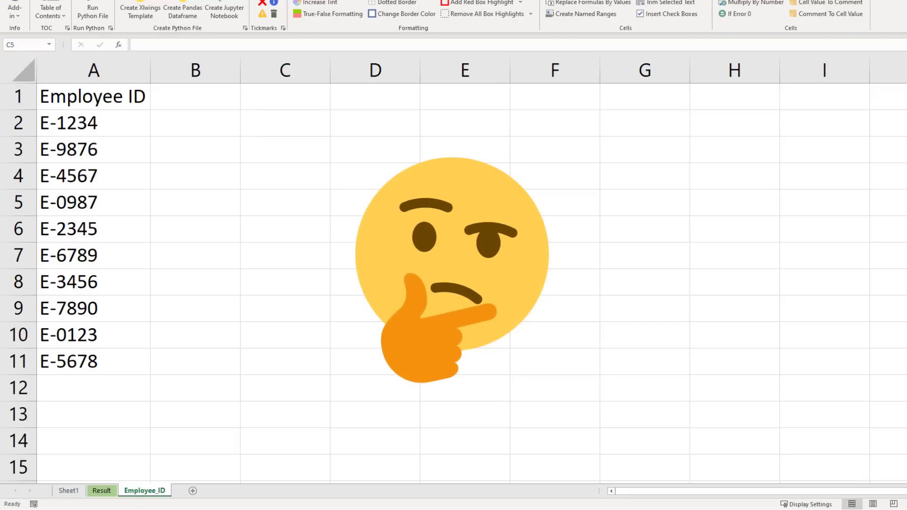
- Send the digit-extraction formula prompt from the prompt sheet and dismiss the completion message
click(68, 490)
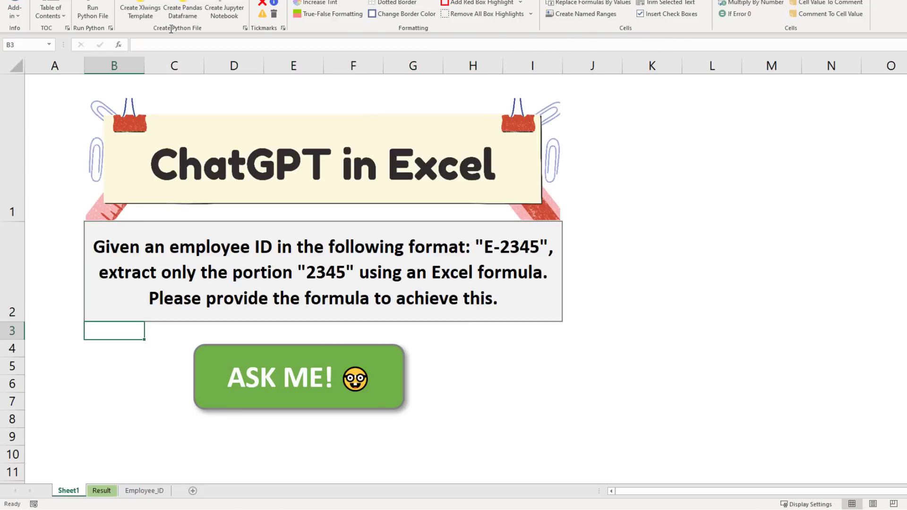
mouse_move(194, 96)
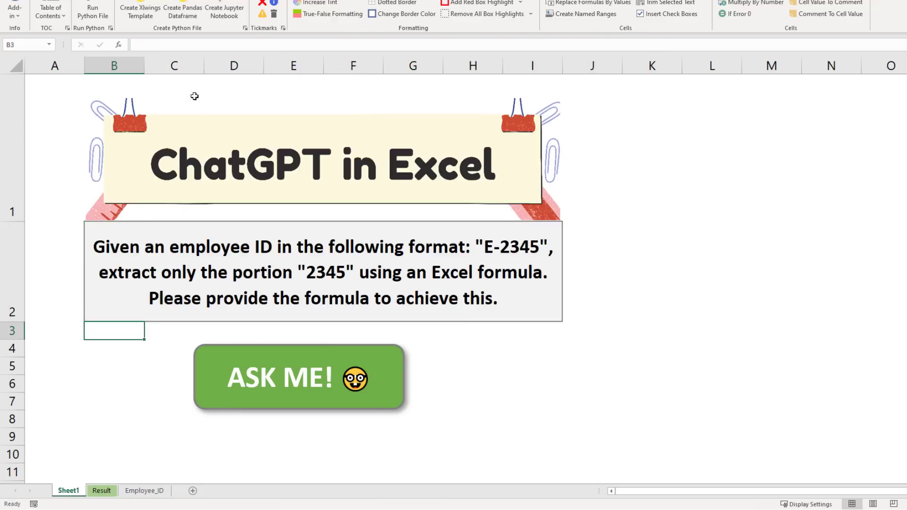
click(298, 378)
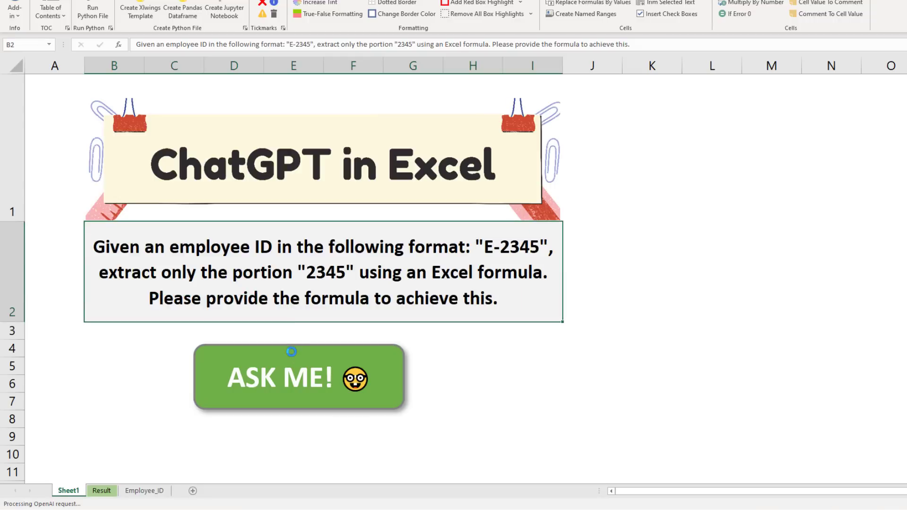
click(299, 377)
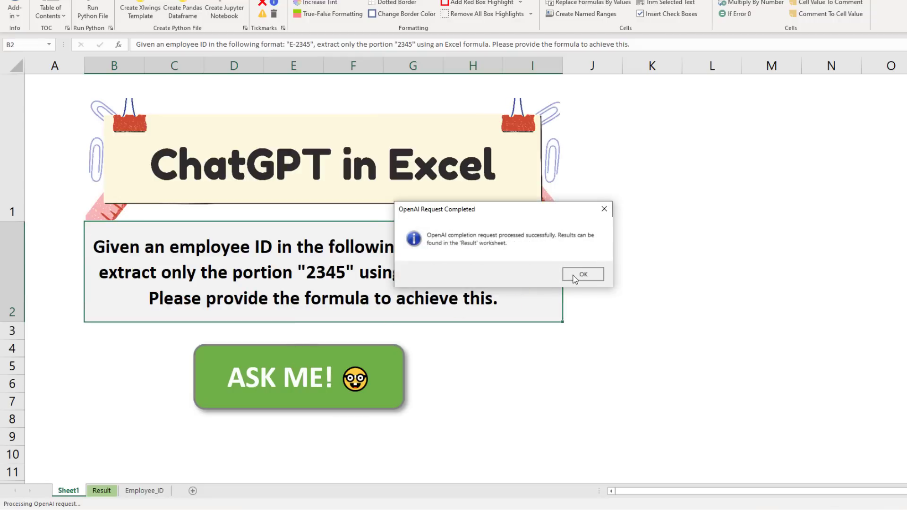
click(583, 274)
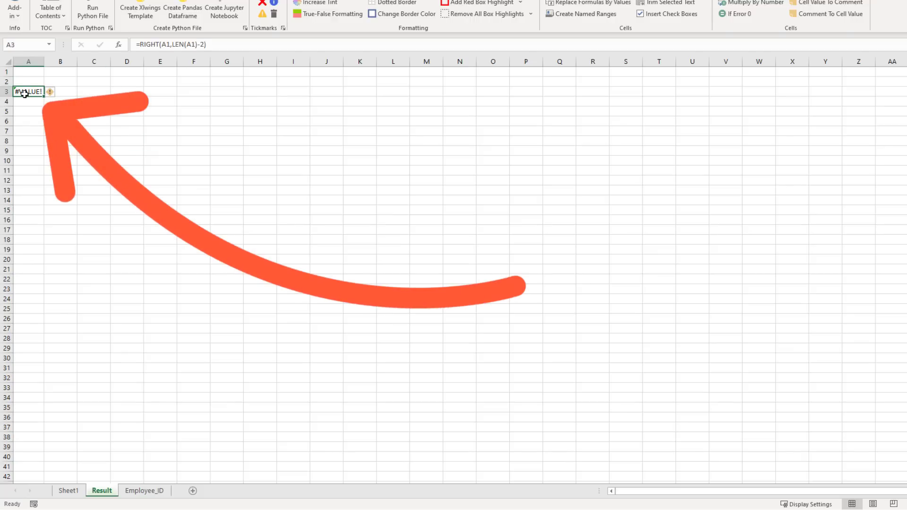
- Paste ChatGPT's RIGHT/LEN formula into Employee_ID B3 and repoint both references to the ID in A2
click(143, 490)
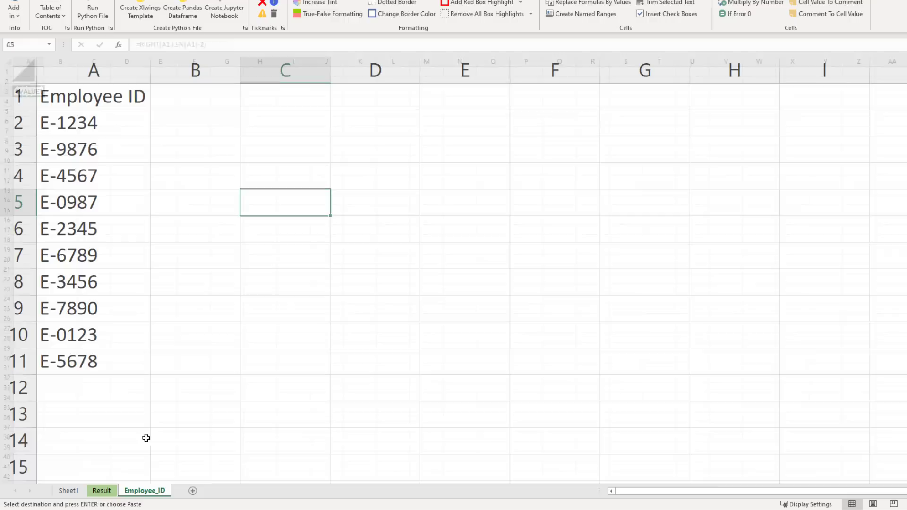
click(195, 149)
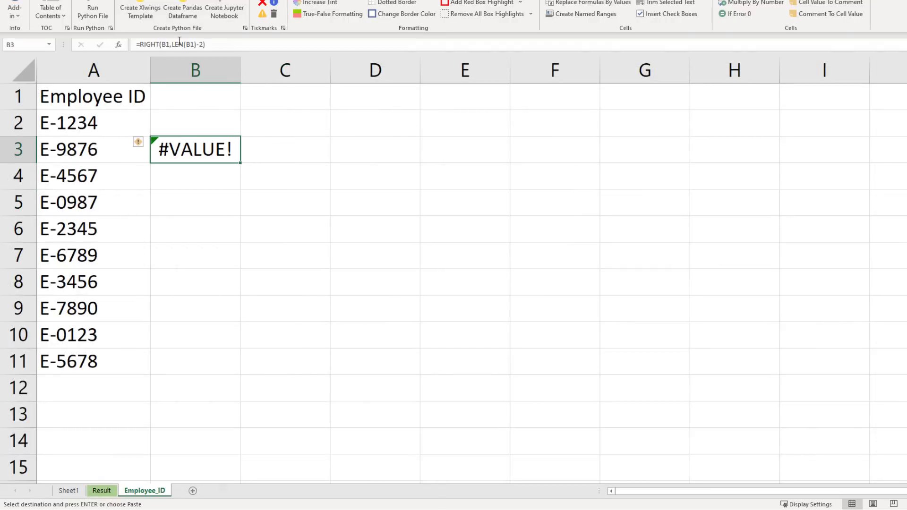
double_click(194, 149)
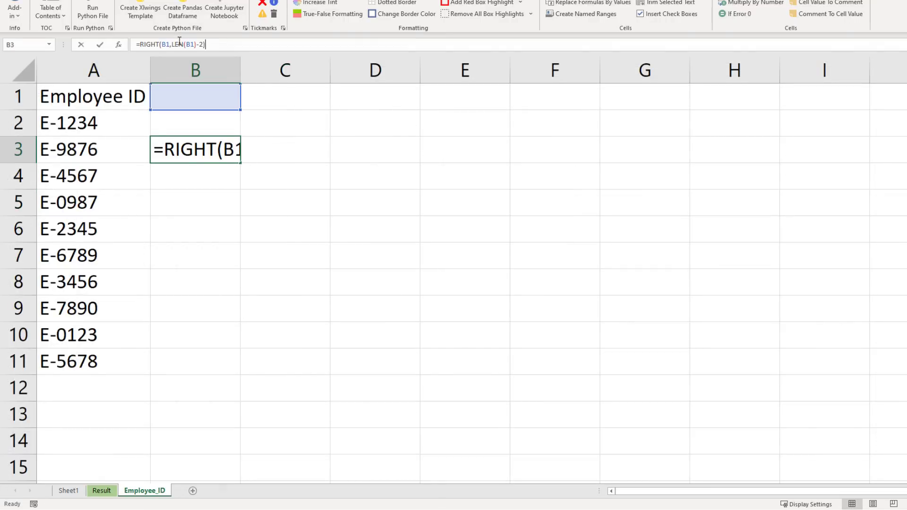
click(93, 123)
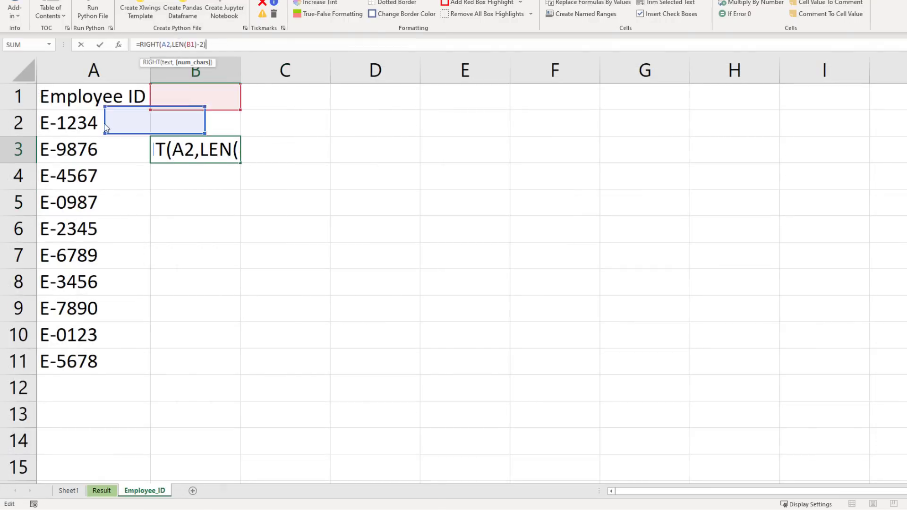
click(93, 149)
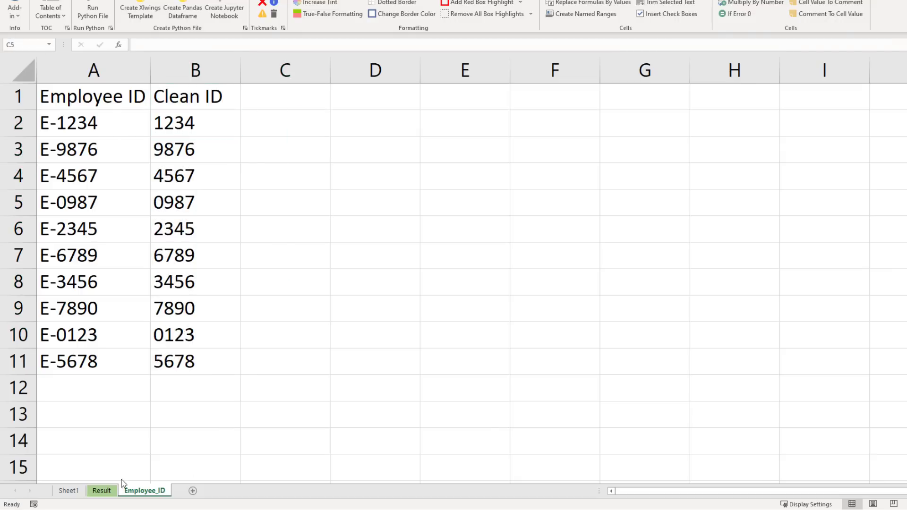
- Copy the SeparateWorkbook macro code from the Result sheet and bring up the Developer tools
click(68, 490)
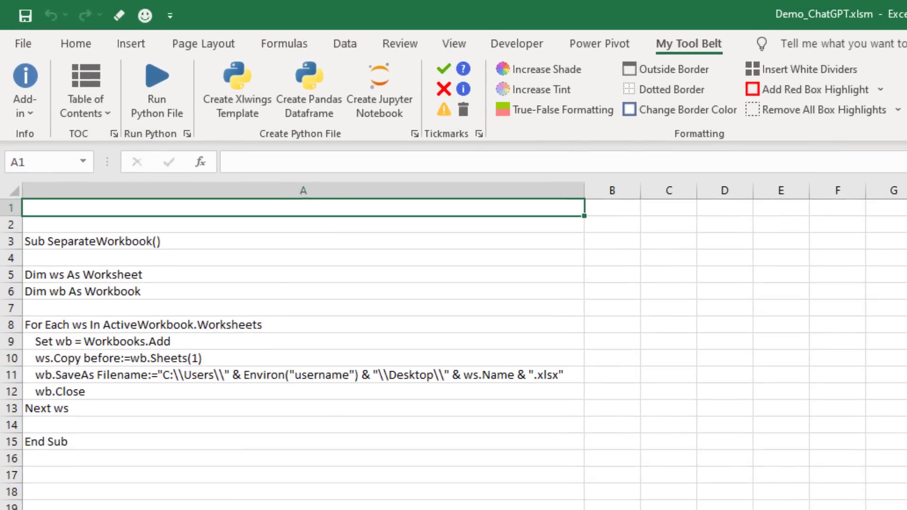
mouse_move(204, 241)
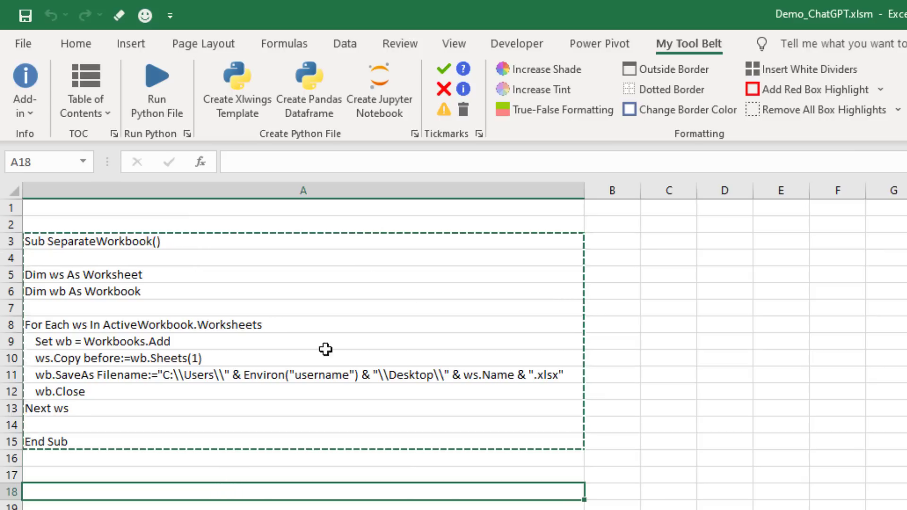
click(517, 43)
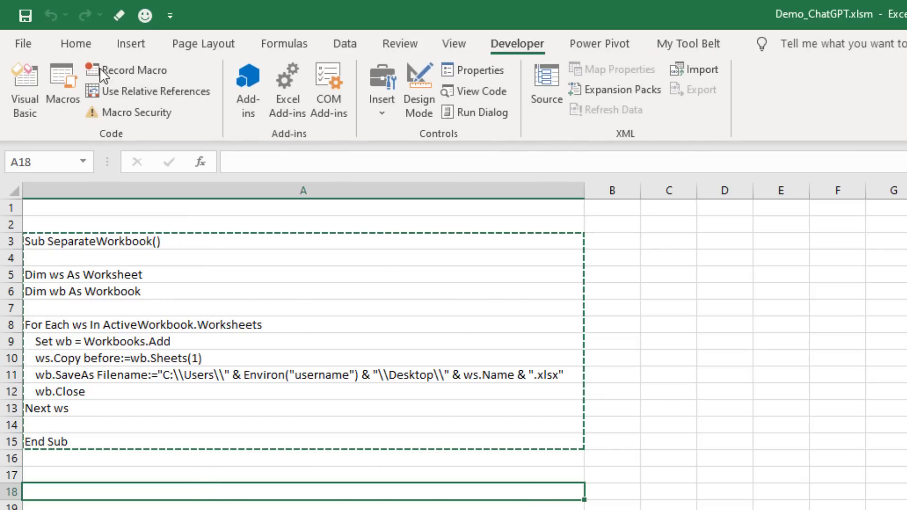
- Run the SeparateWorkbook macro in the VBA editor so each worksheet saves as its own desktop workbook
click(24, 89)
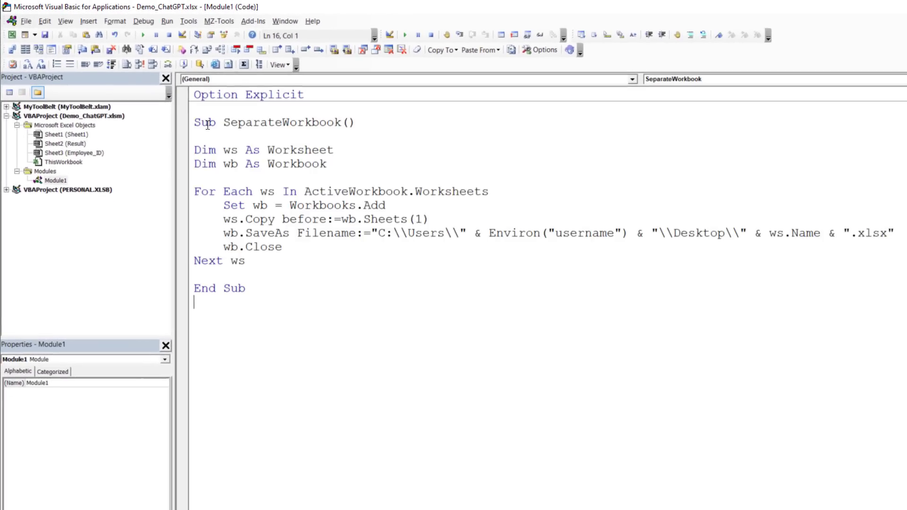
mouse_move(408, 182)
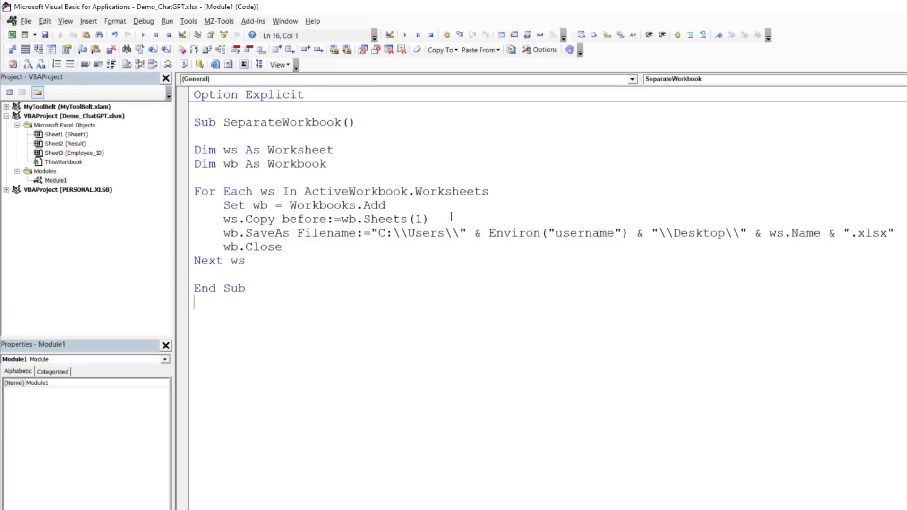
click(405, 35)
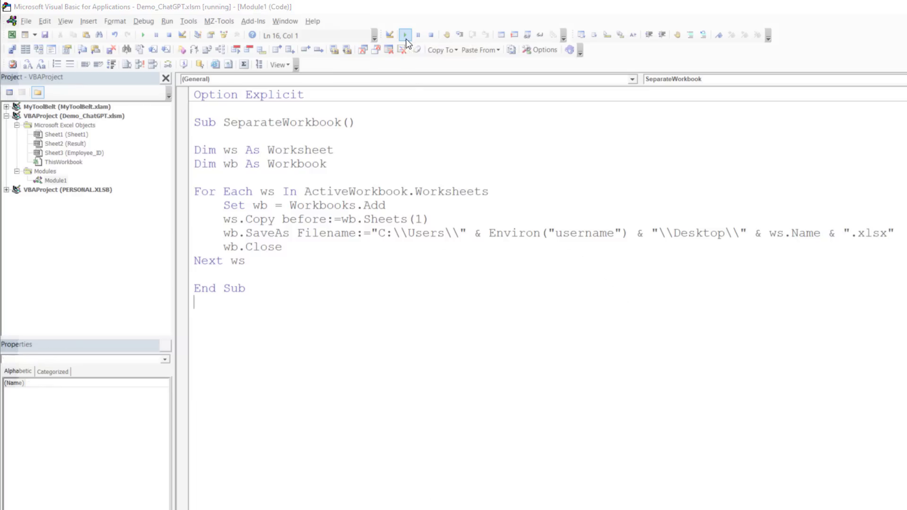
click(405, 35)
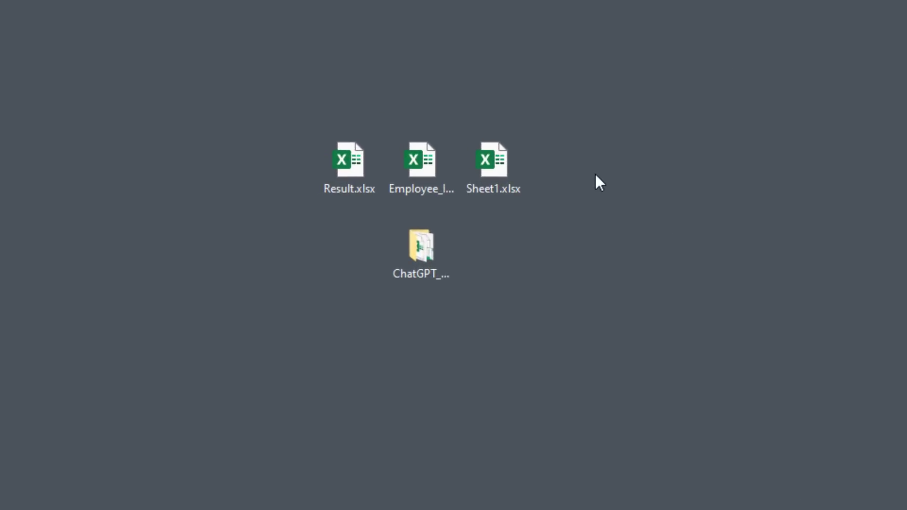
- Open the Employee_ID.xlsx workbook the macro saved on the desktop
double_click(420, 158)
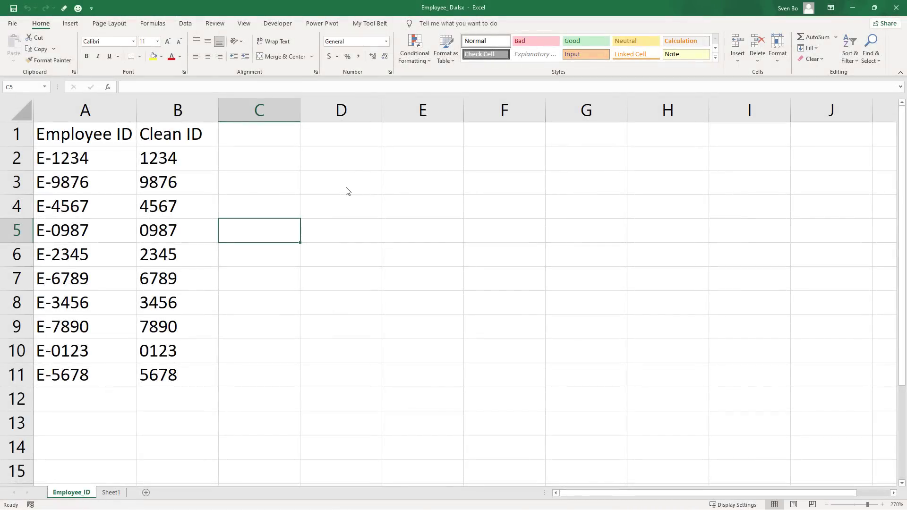
mouse_move(125, 478)
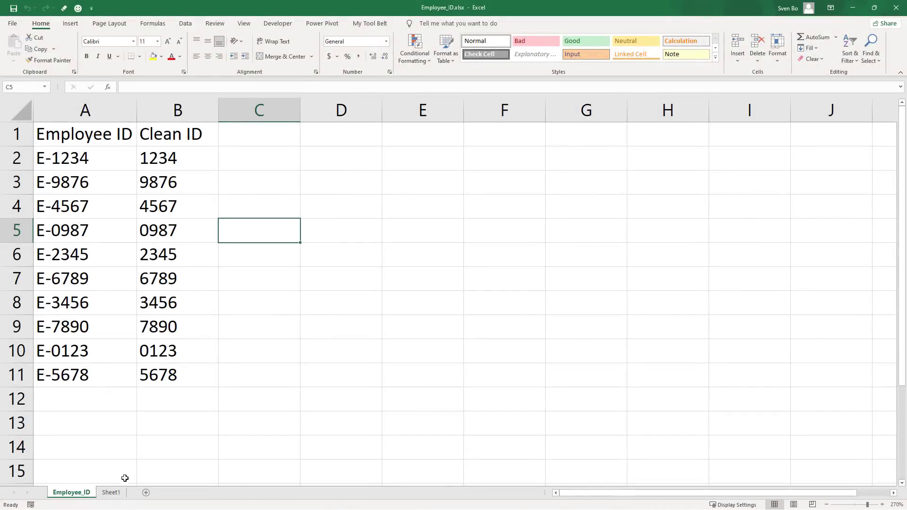
- On Sheet1, zoom in and enter a 'Tell me a' joke prompt, then view the joke on the Result sheet
click(111, 492)
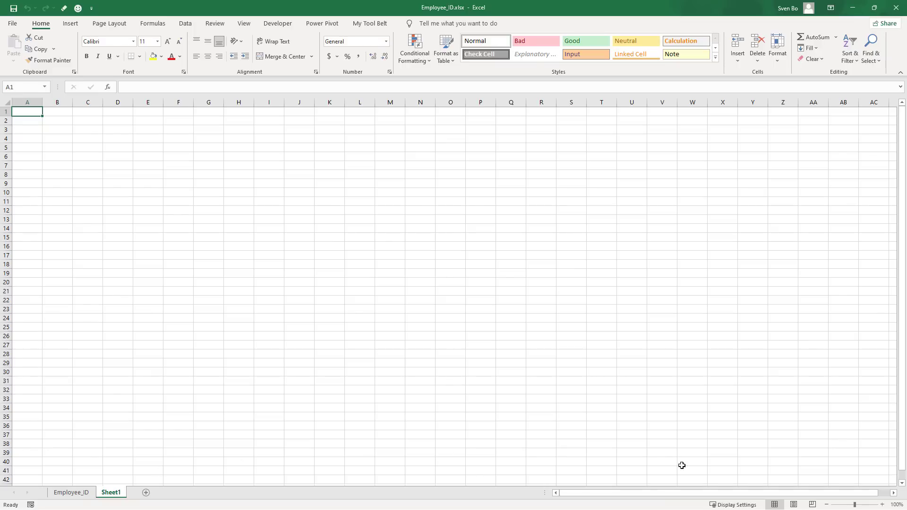
click(883, 504)
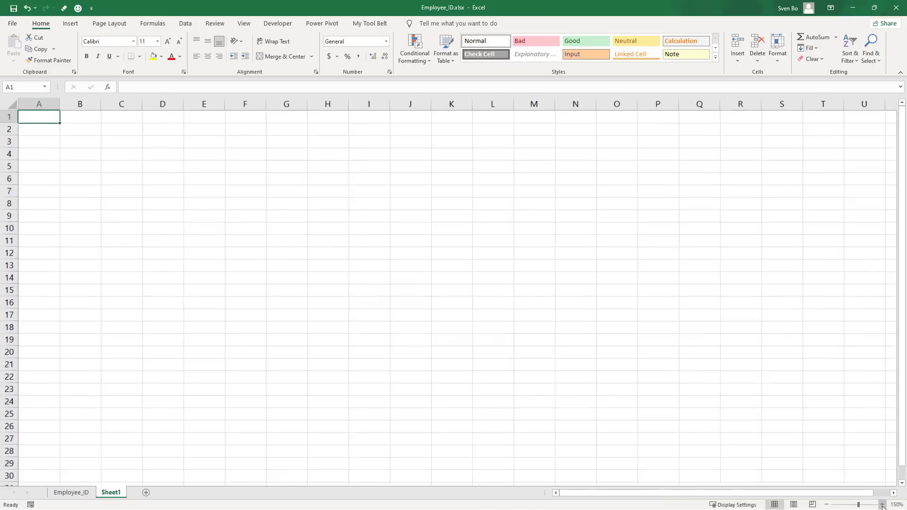
click(884, 504)
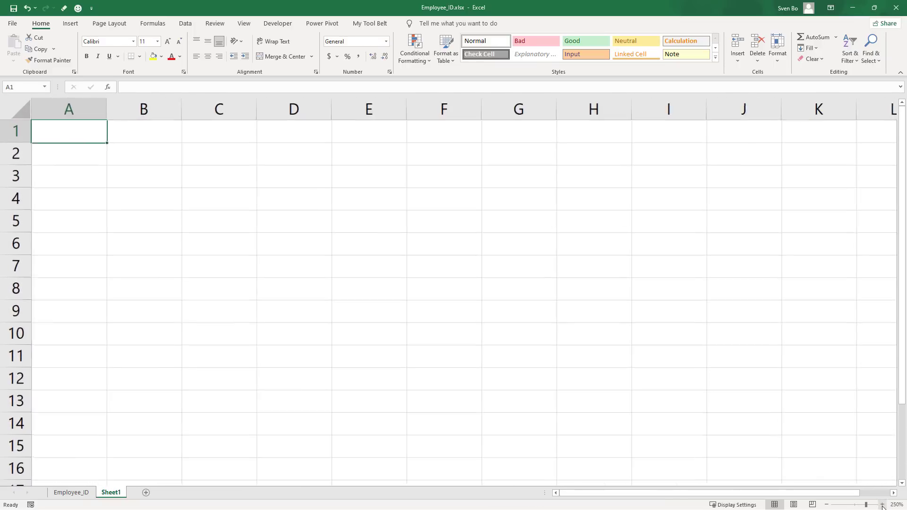
click(884, 505)
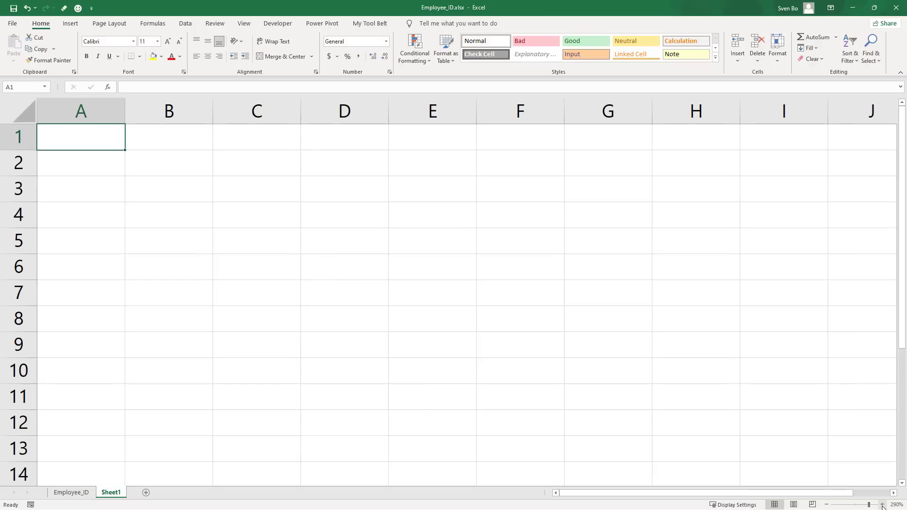
text(Tell me a)
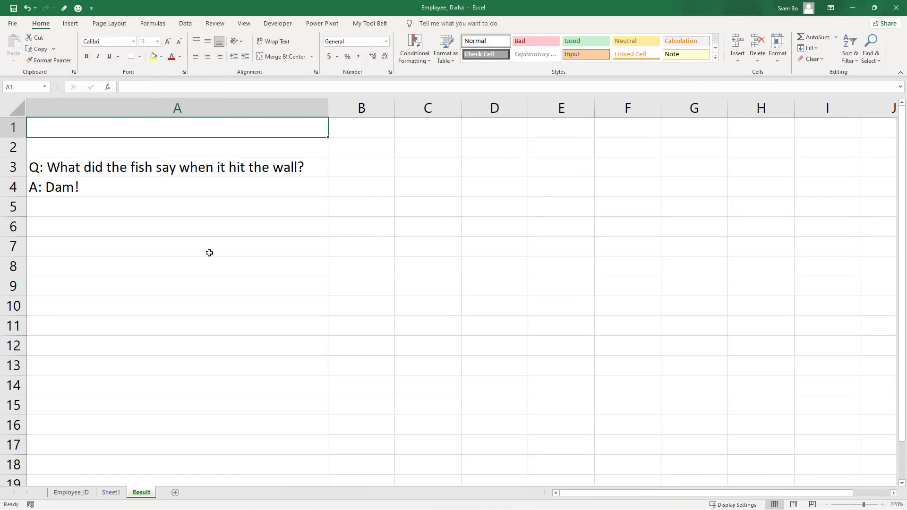
click(111, 493)
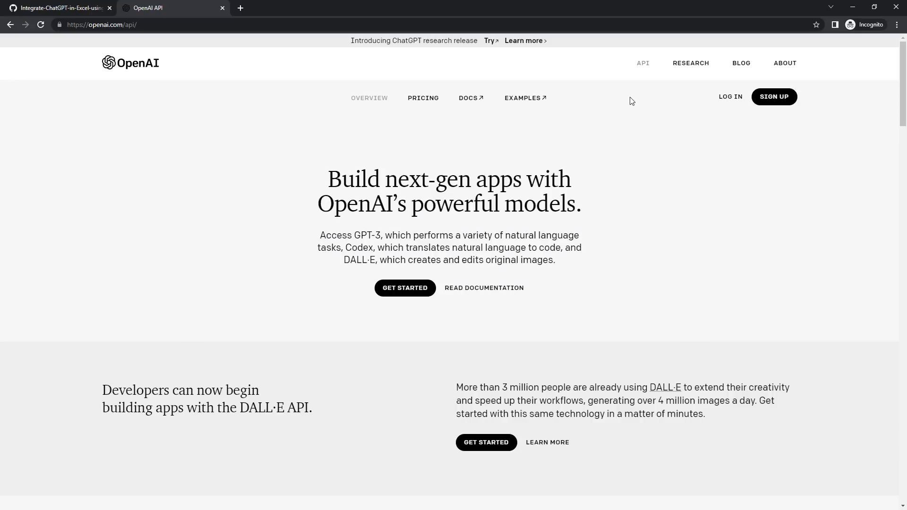
- Log in on openai.com/api and bring up the account's API keys page from the Personal menu
click(730, 96)
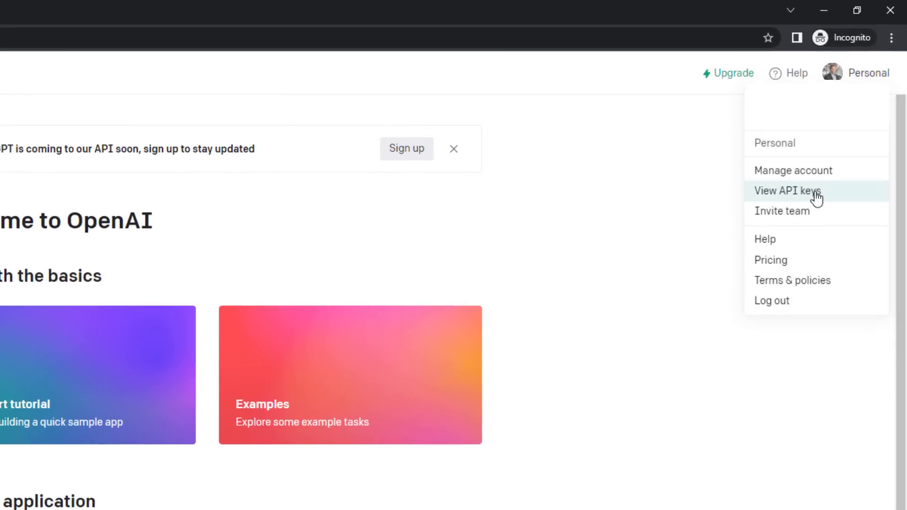
click(787, 192)
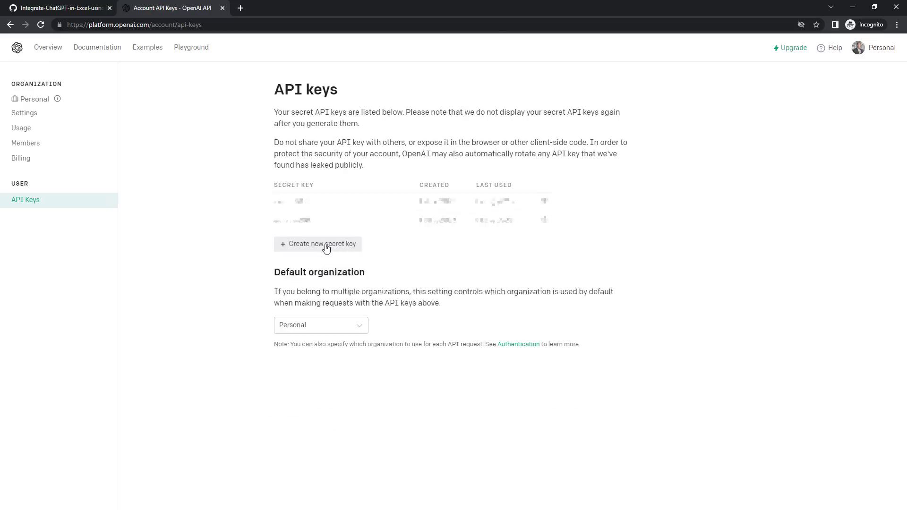
- Create a new secret API key, copy it to the clipboard, and switch back to Excel
click(318, 244)
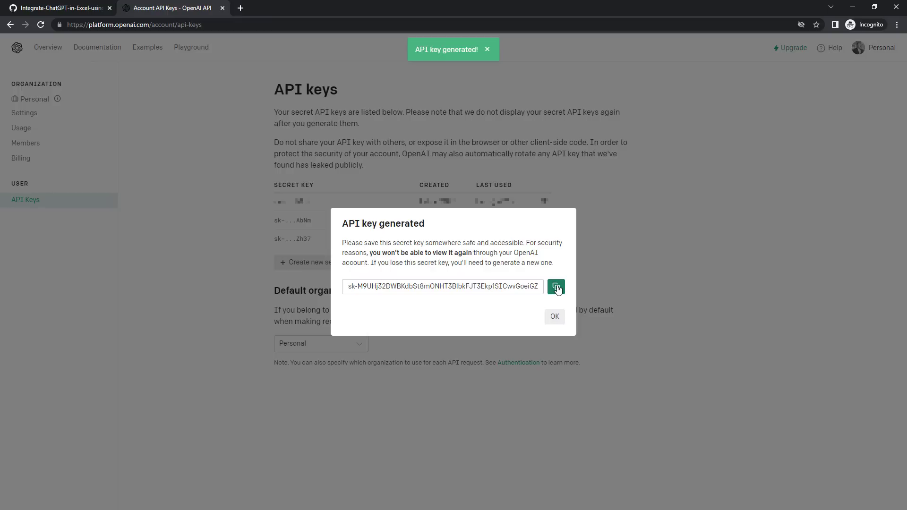
click(555, 286)
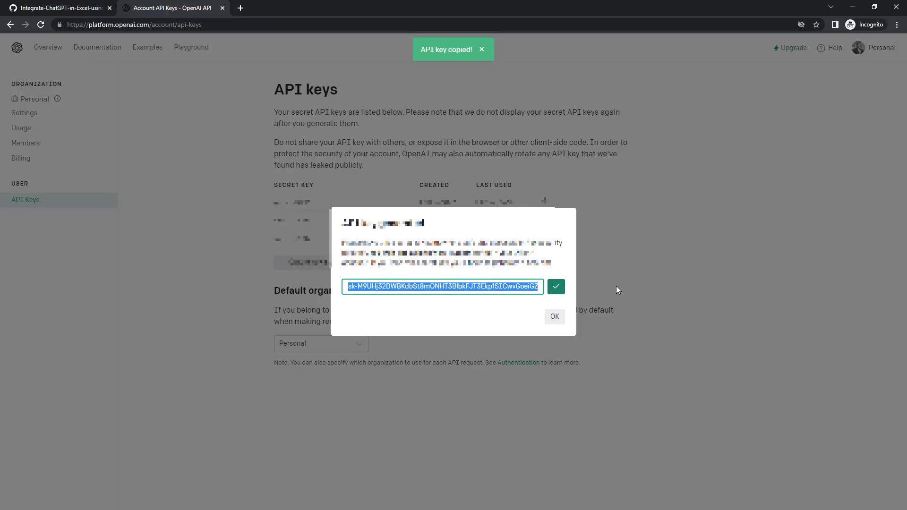
click(553, 316)
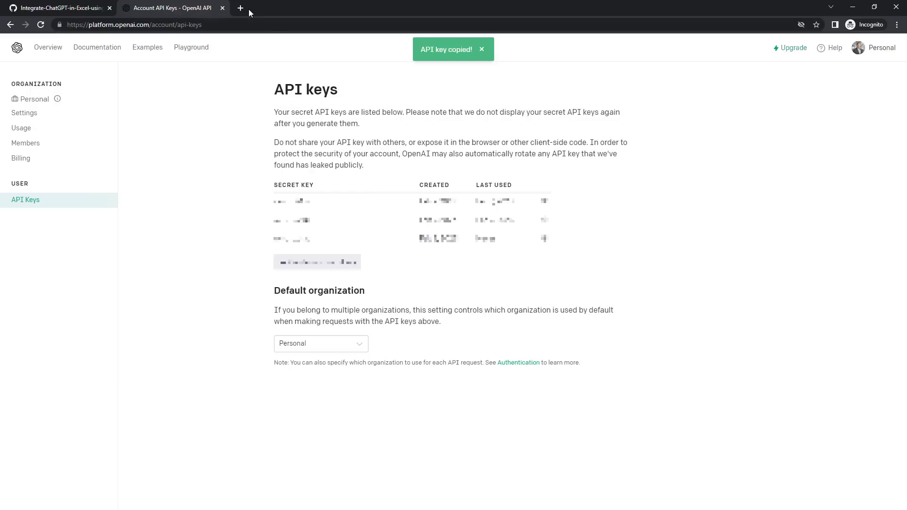
click(239, 7)
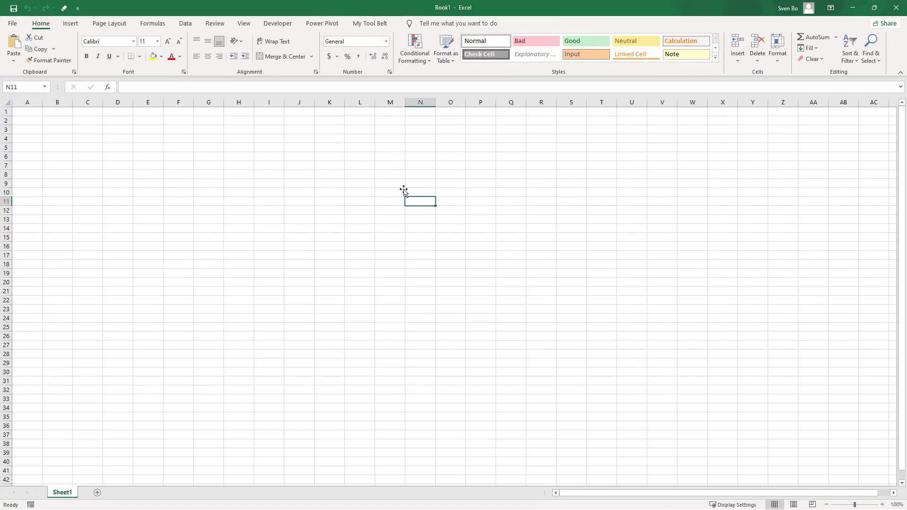
- Re-enable the Developer checkbox in Customize the Ribbon and confirm with OK
click(277, 22)
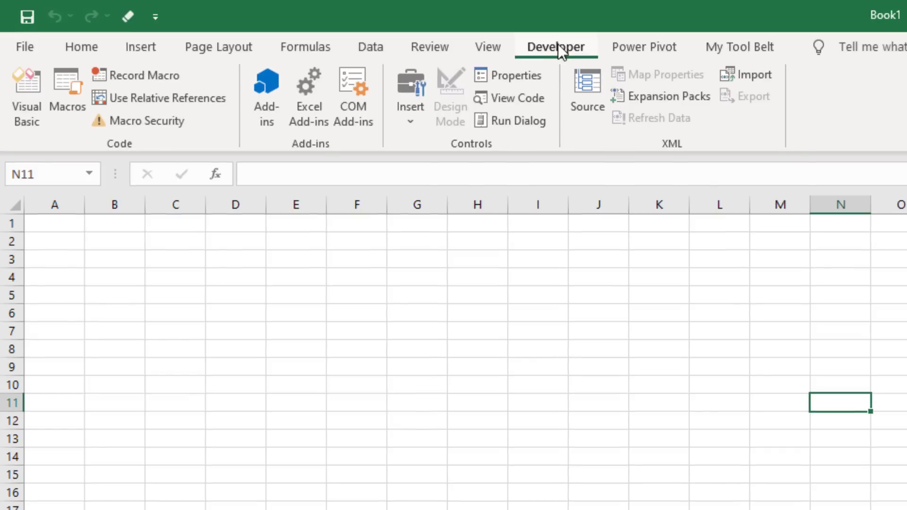
right_click(555, 47)
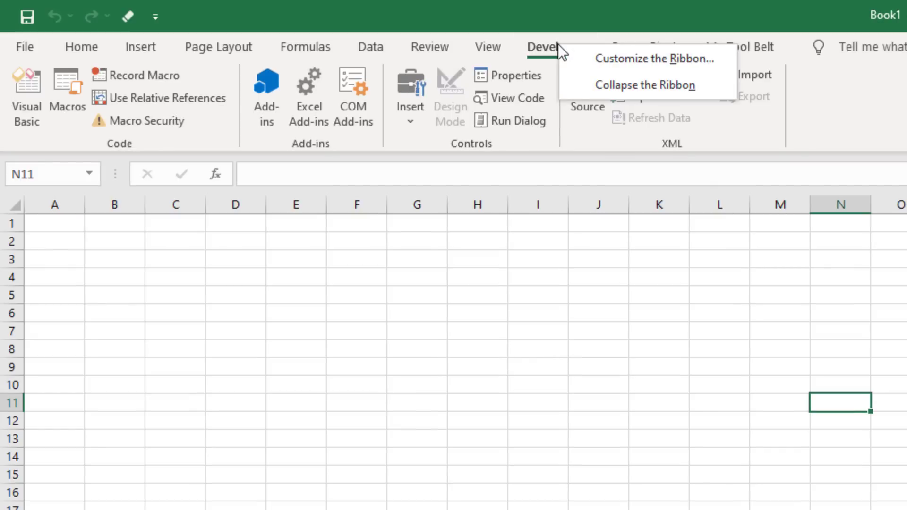
click(644, 58)
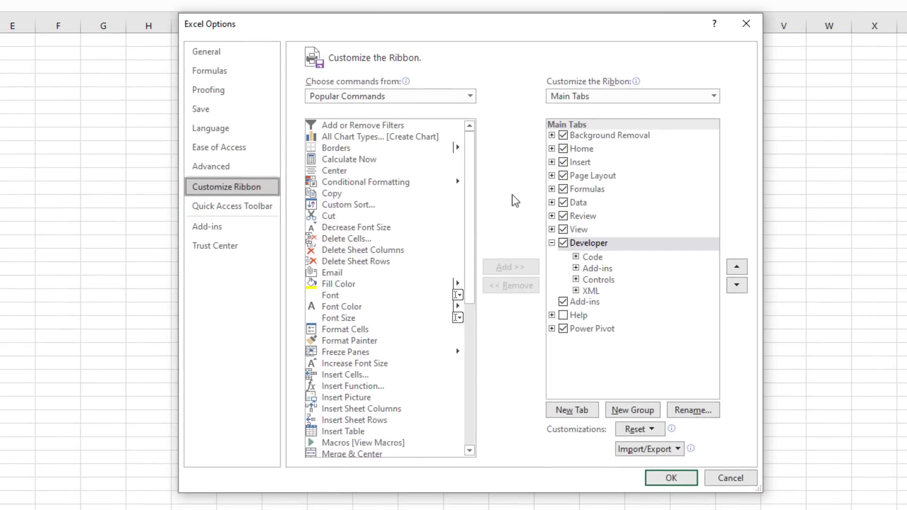
click(562, 243)
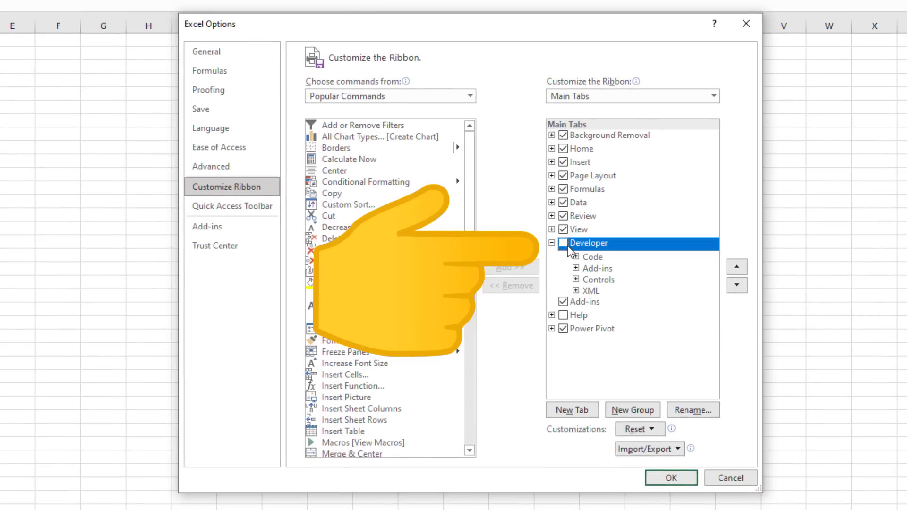
click(563, 243)
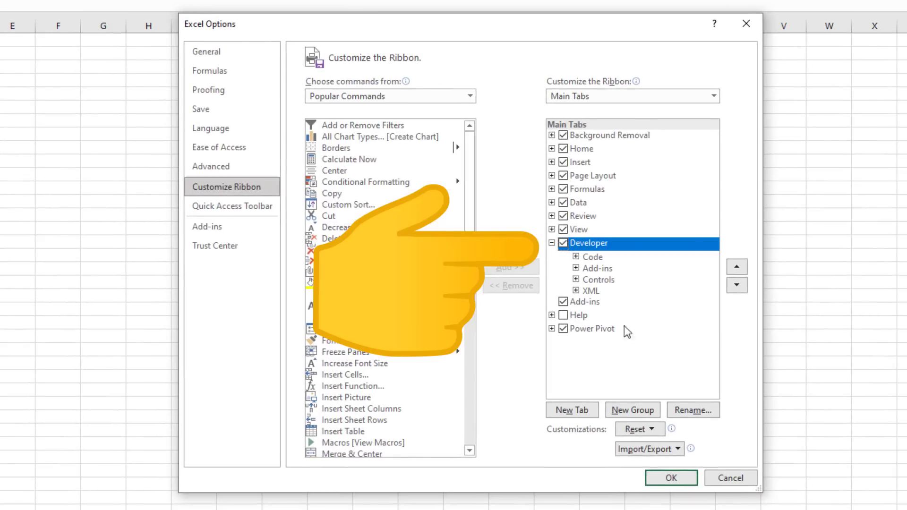
click(669, 478)
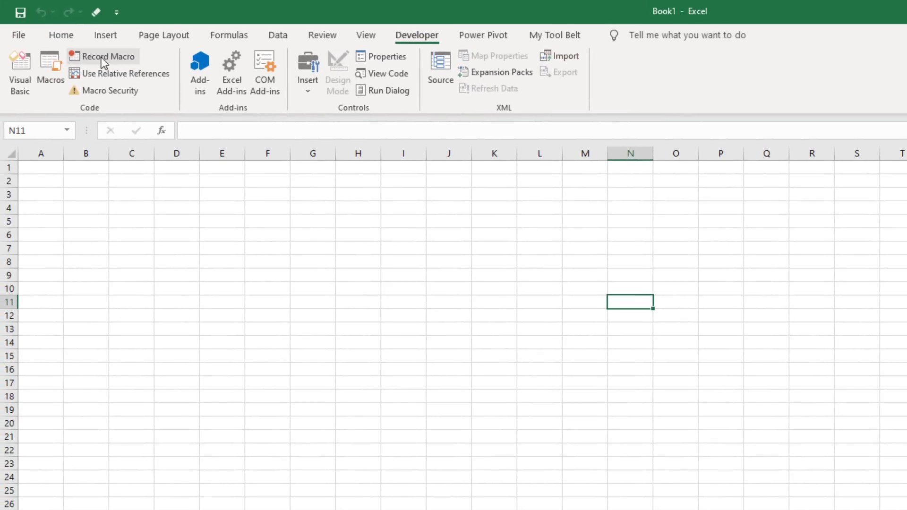
- Record an empty macro stored in the Personal Macro Workbook, then stop recording
click(107, 56)
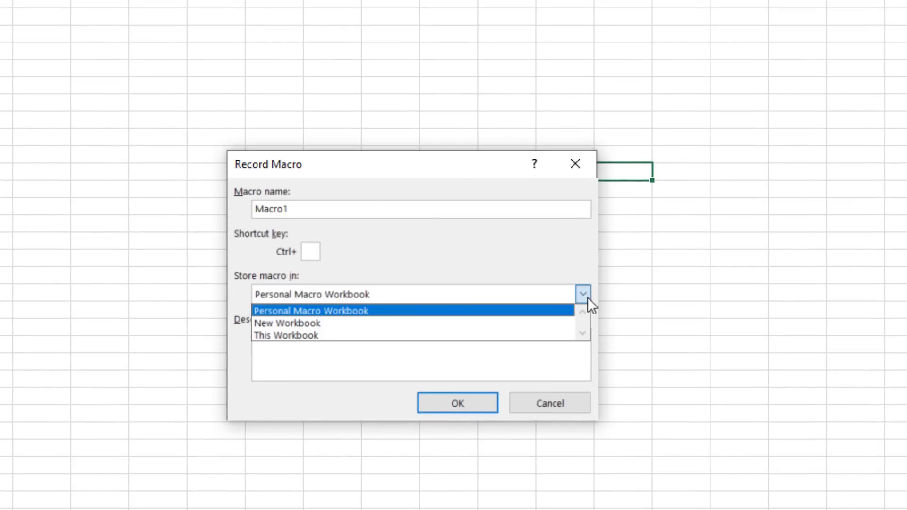
mouse_move(358, 317)
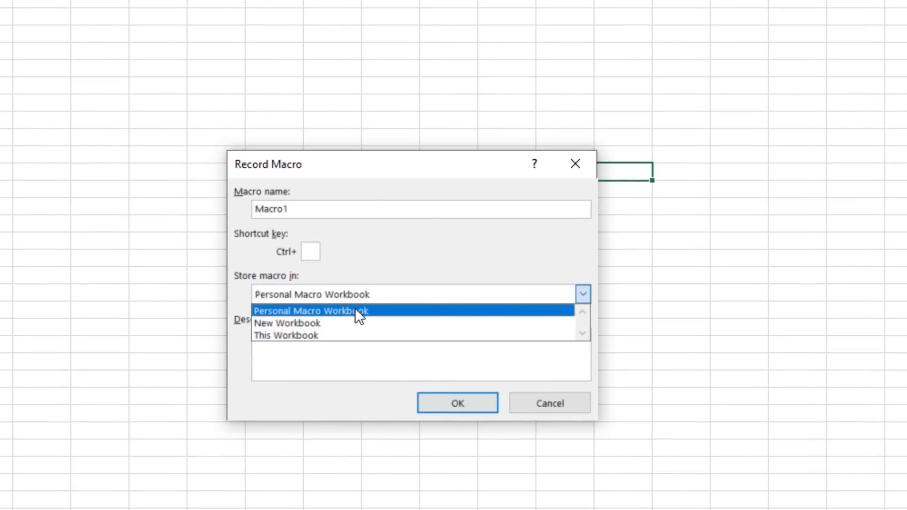
click(313, 311)
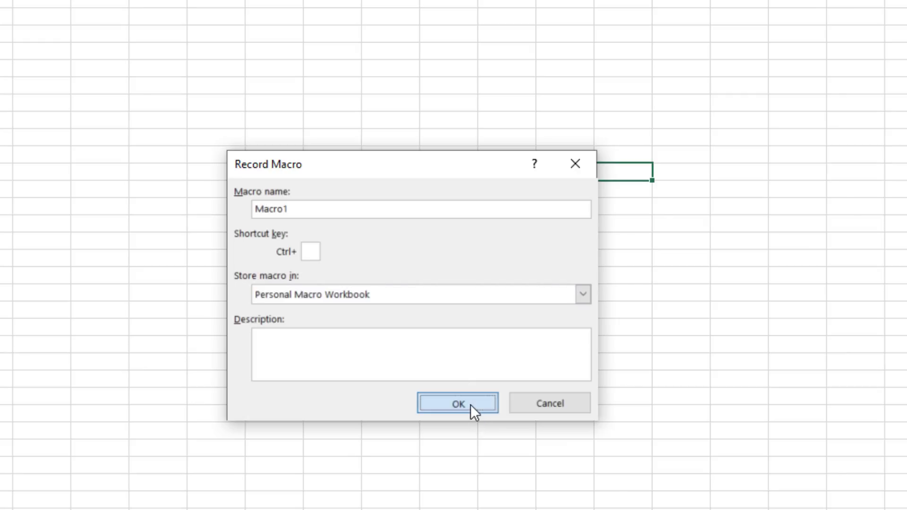
click(456, 404)
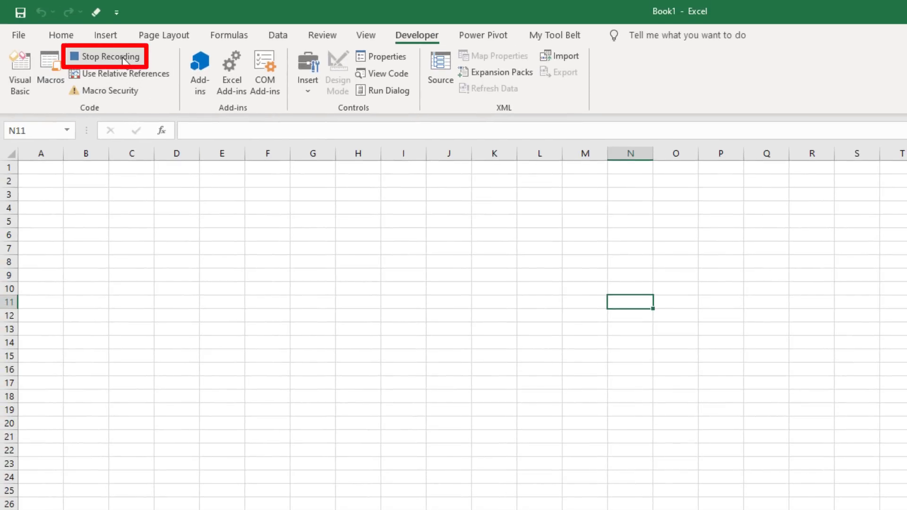
click(105, 56)
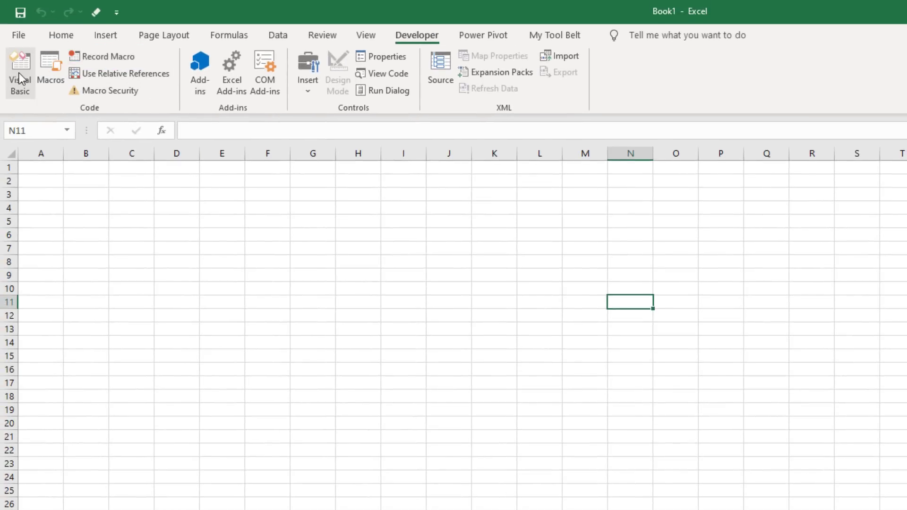
- Show Module1's code under PERSONAL.XLSB > Modules in the VBA editor and copy the macro source from GitHub
click(20, 69)
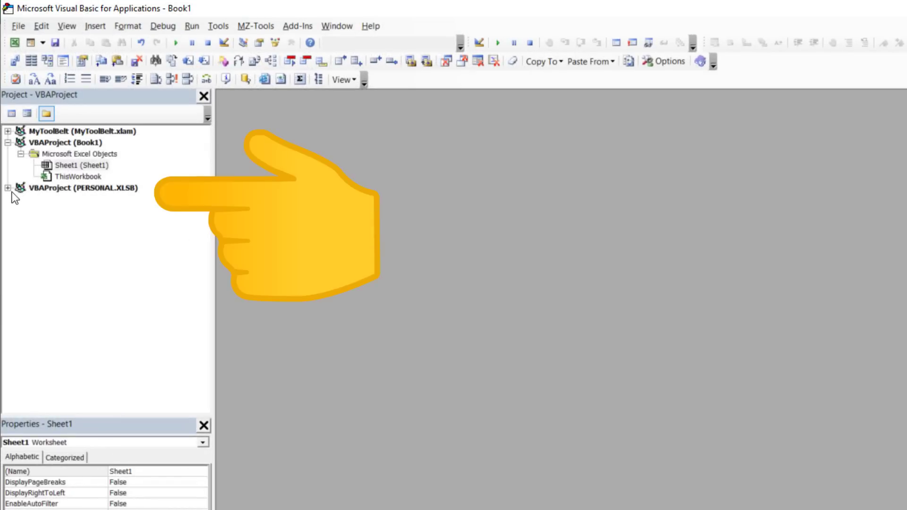
click(6, 187)
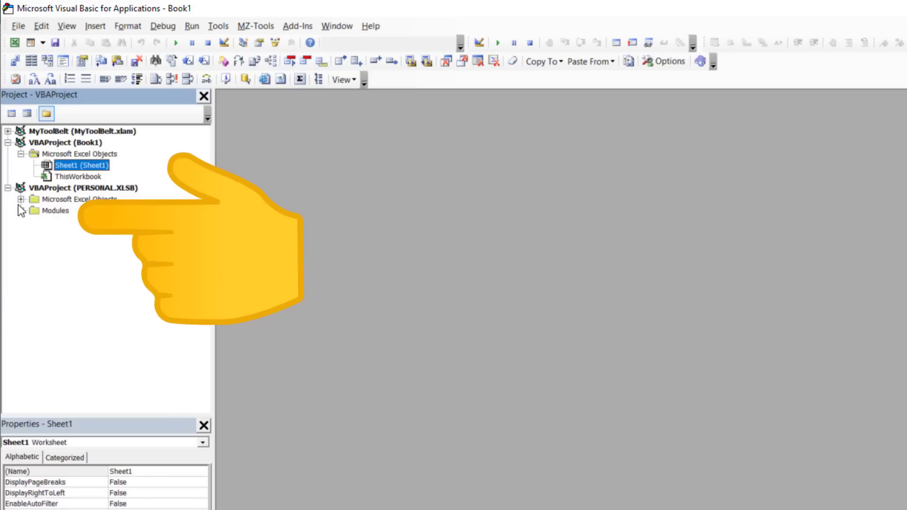
click(19, 210)
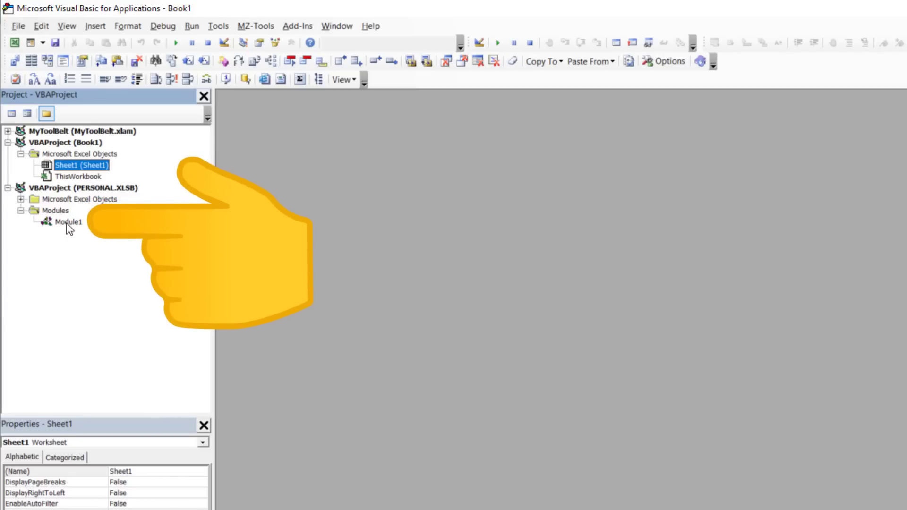
double_click(68, 221)
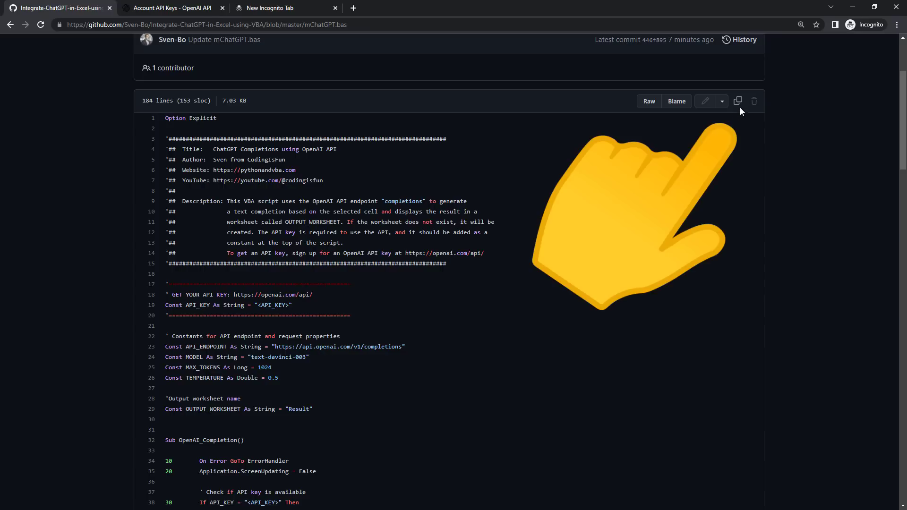
click(738, 101)
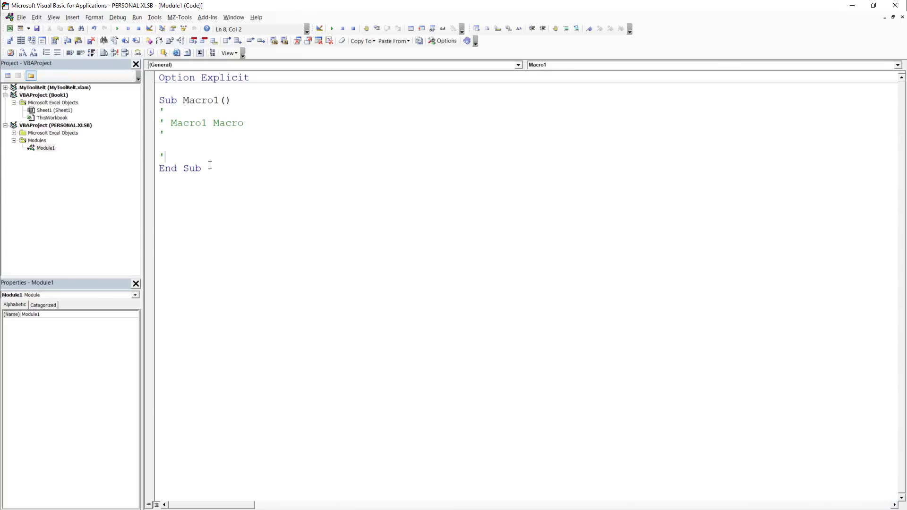
- Replace Module1's contents with the OpenAI_Completion code and paste the secret key into the API_KEY placeholder
key(ctrl+a)
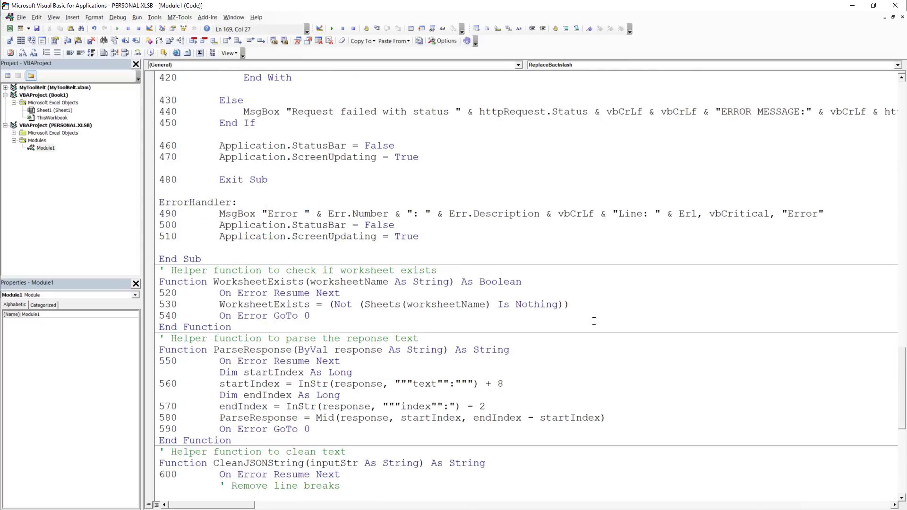
scroll(up, 3)
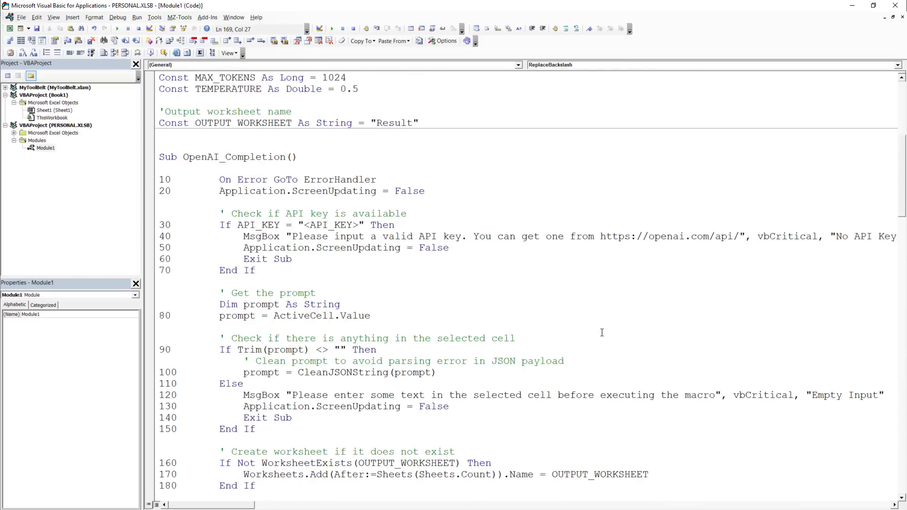
scroll(up, 3)
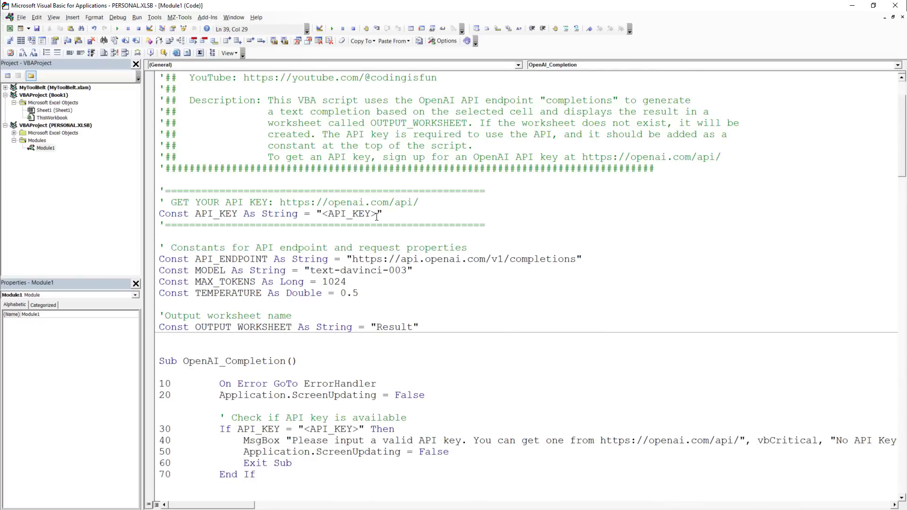
double_click(351, 214)
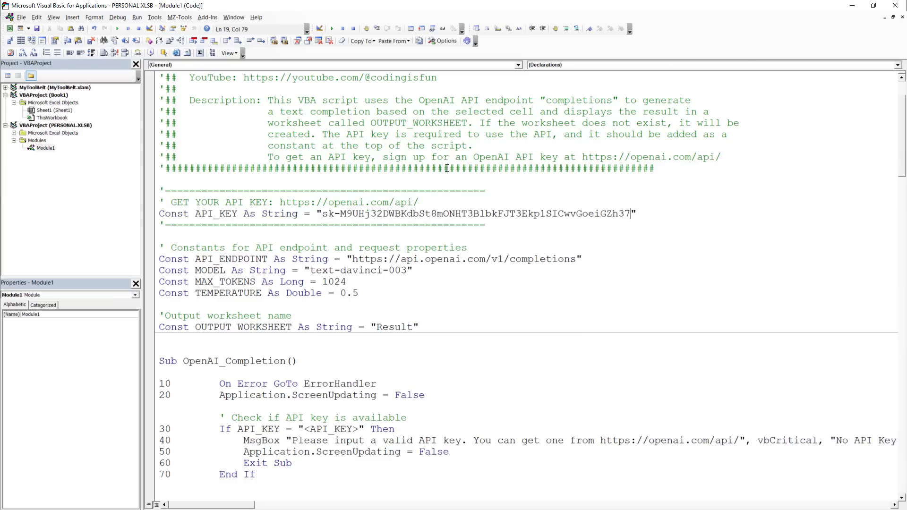
click(469, 327)
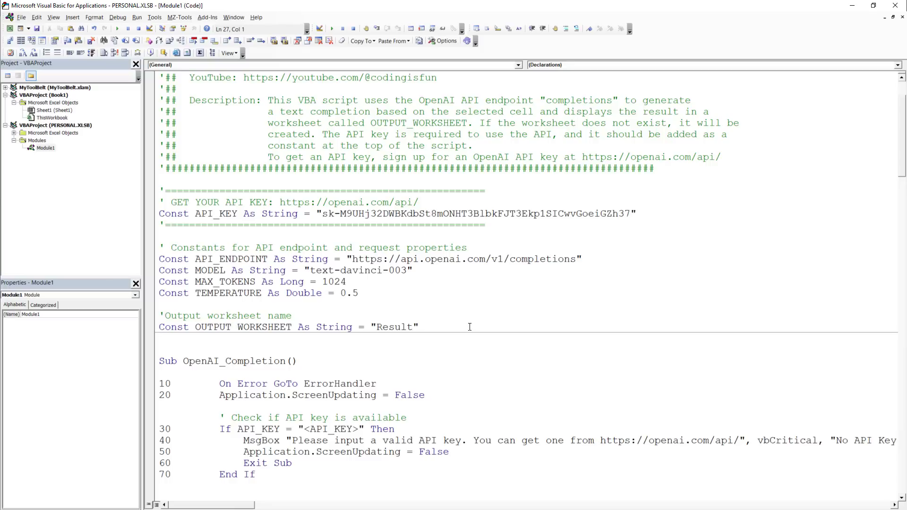
click(359, 409)
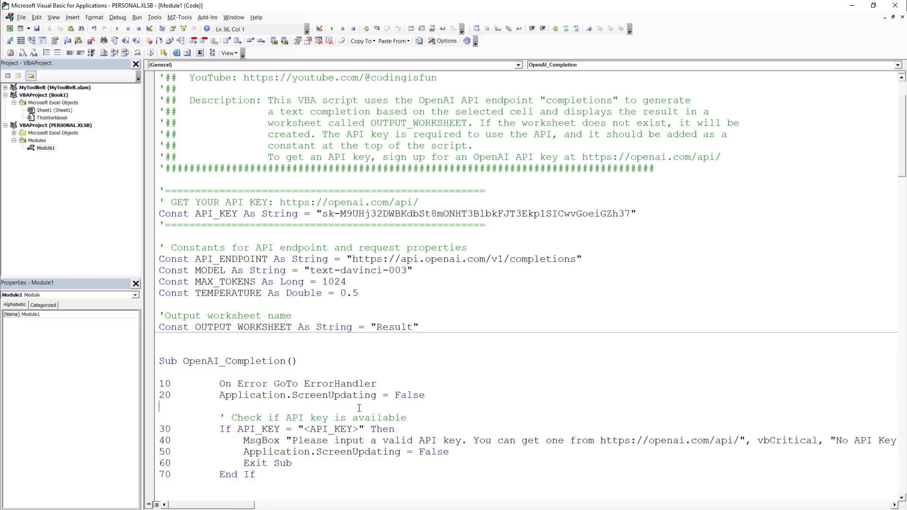
mouse_move(574, 302)
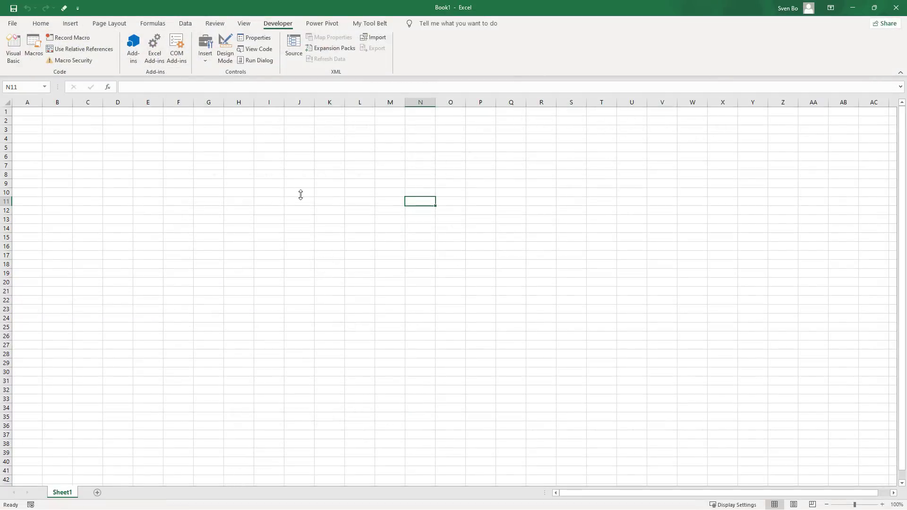
- Add the PERSONAL.XLSB!OpenAI_Completion macro to the Quick Access Toolbar with a smiley-face symbol
click(76, 7)
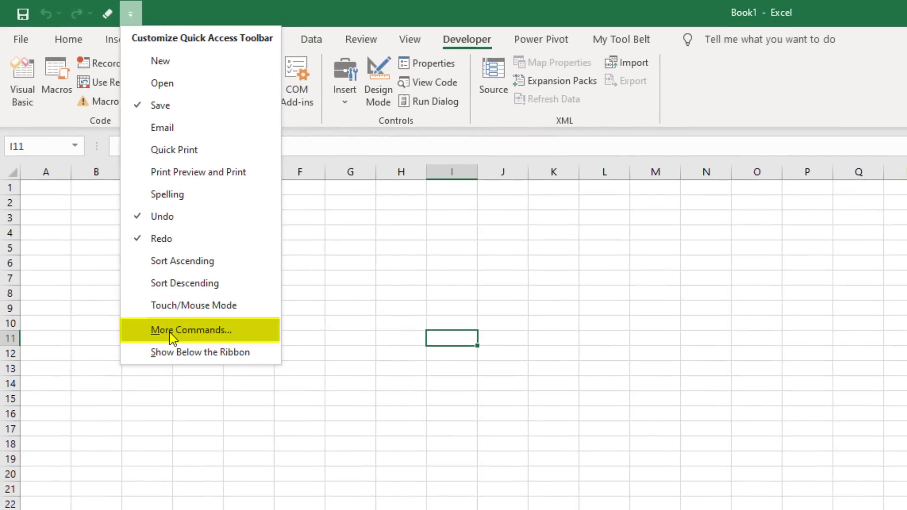
click(191, 329)
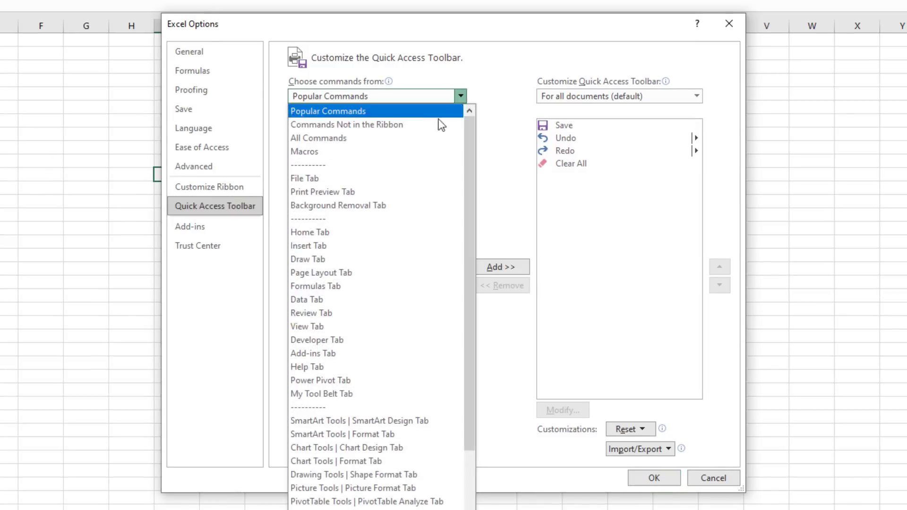
click(304, 152)
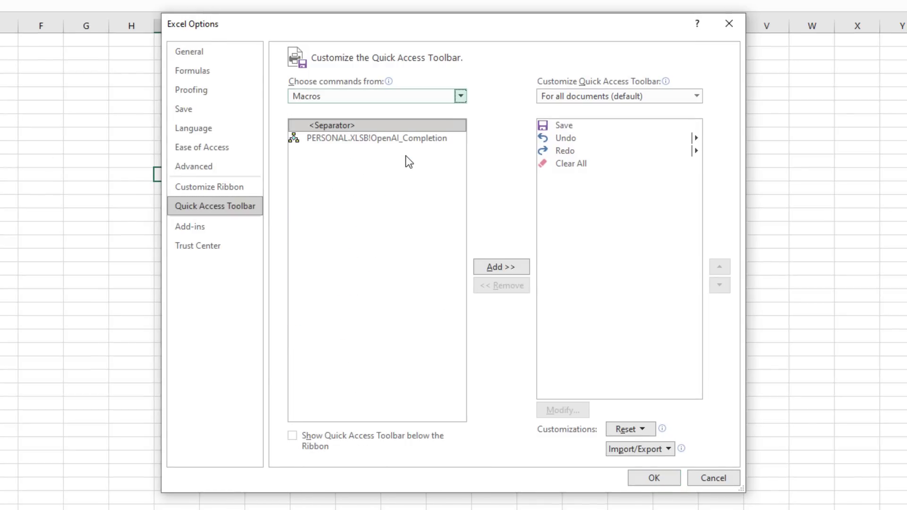
click(500, 267)
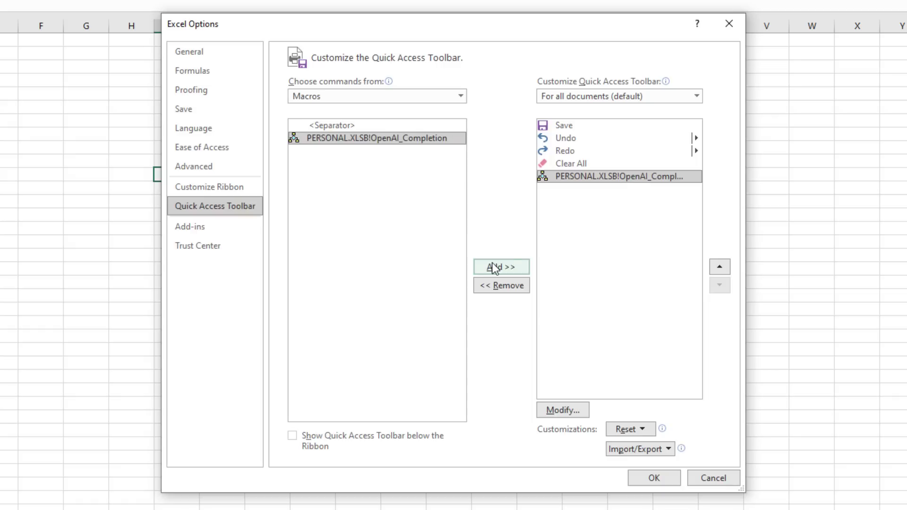
click(561, 409)
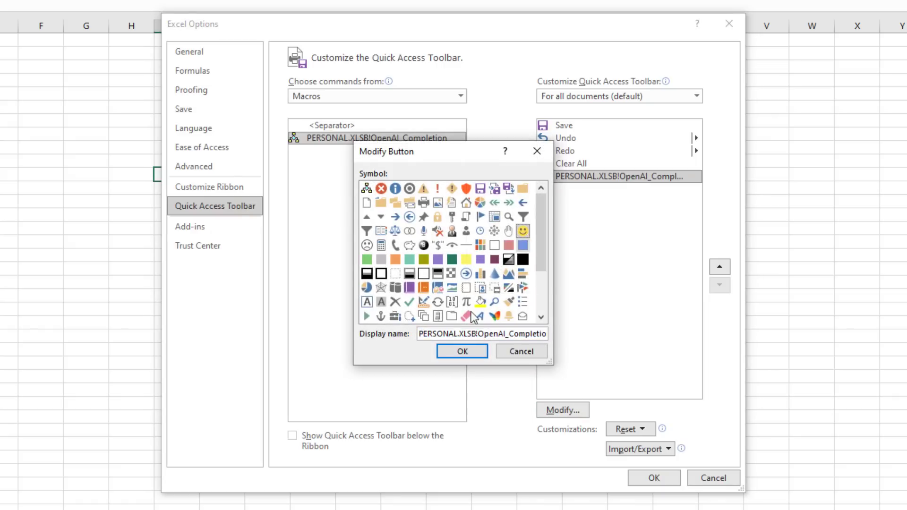
click(462, 351)
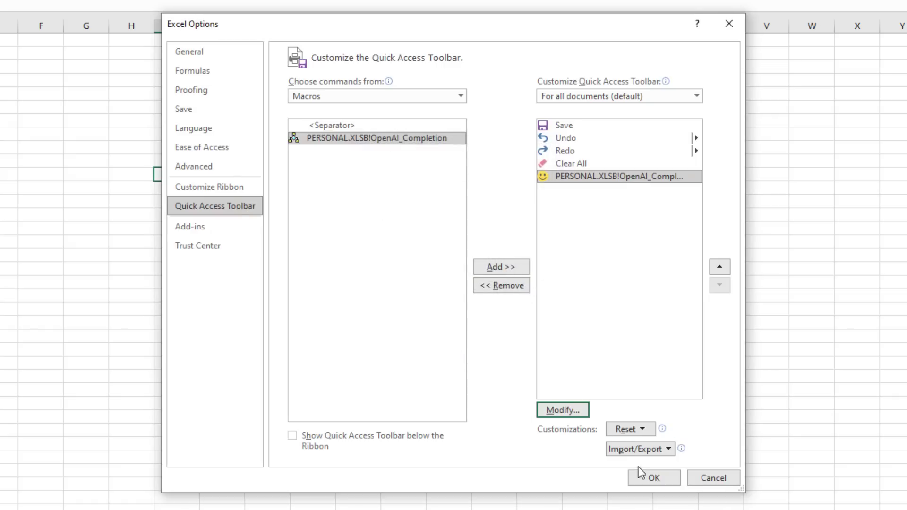
click(653, 478)
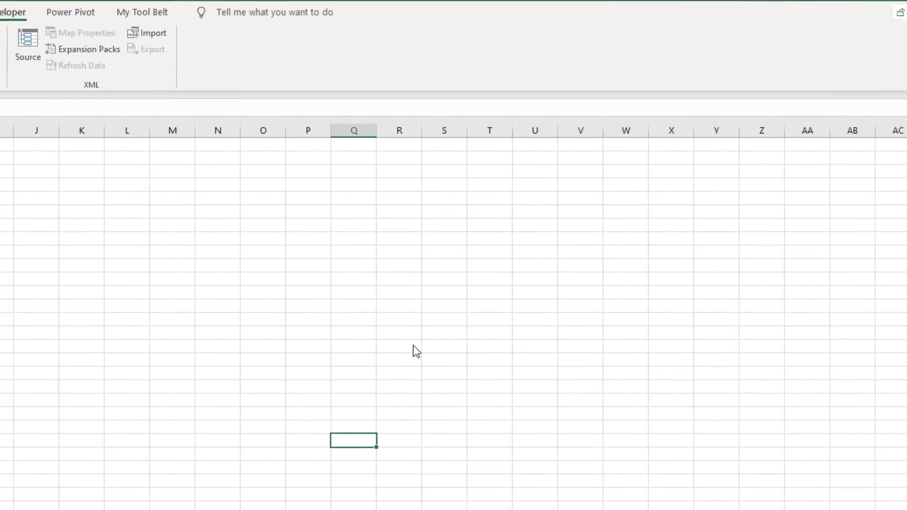
- Close Excel, saving the Personal Macro Workbook changes so the macros are kept
click(888, 12)
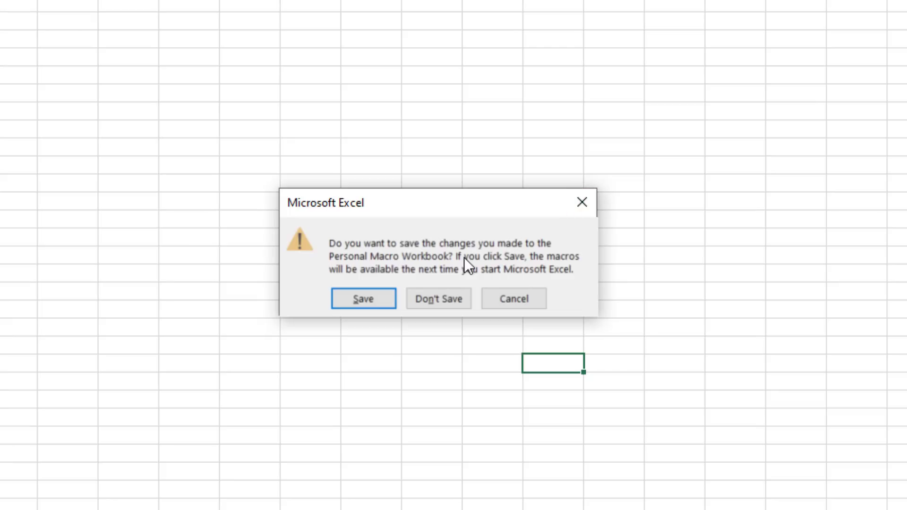
mouse_move(433, 282)
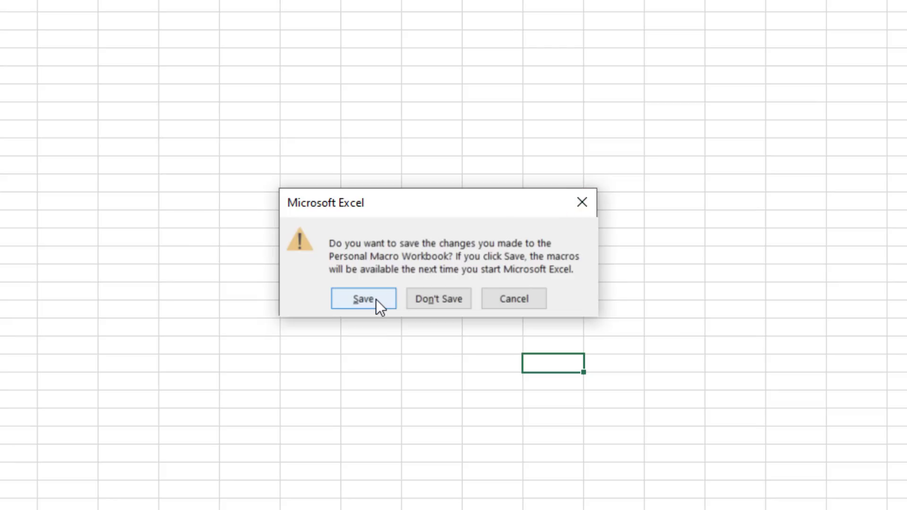
click(363, 299)
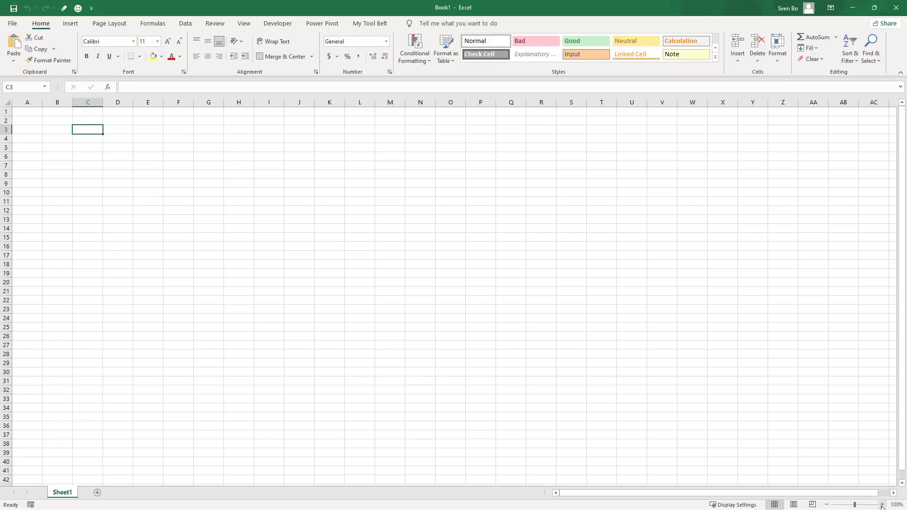
- Enter 'Create an itinerary for a 5-day trip to Tokyo, Japan' in C3 and run the OpenAI toolbar macro on it
text(Create an itinerary for a 5-day trip to Tokyo, Japan)
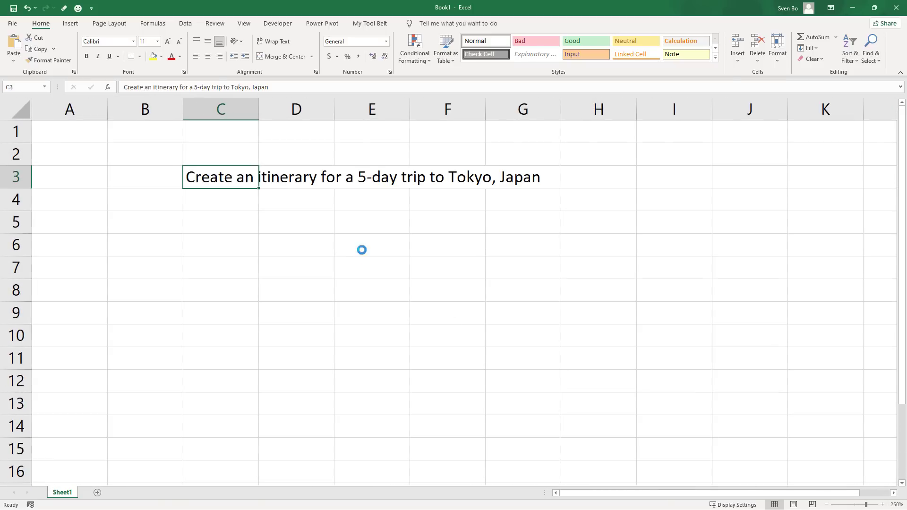
click(277, 22)
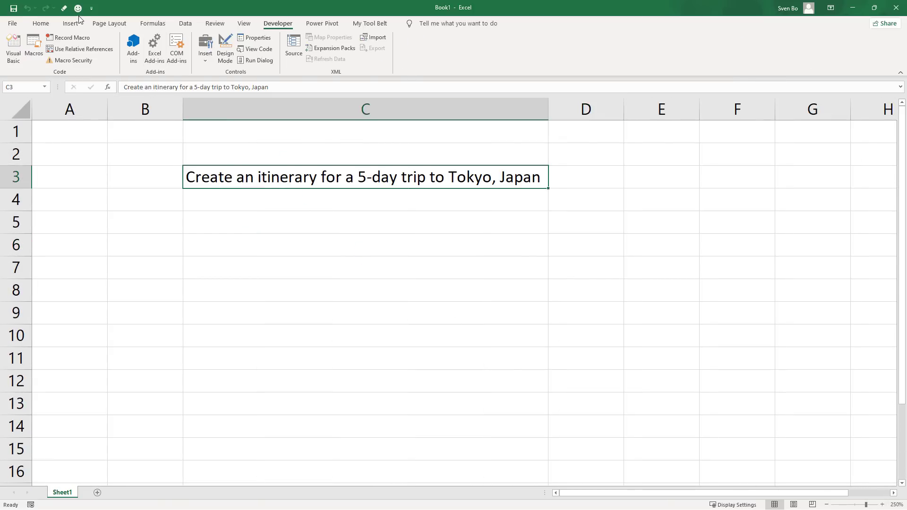
click(77, 8)
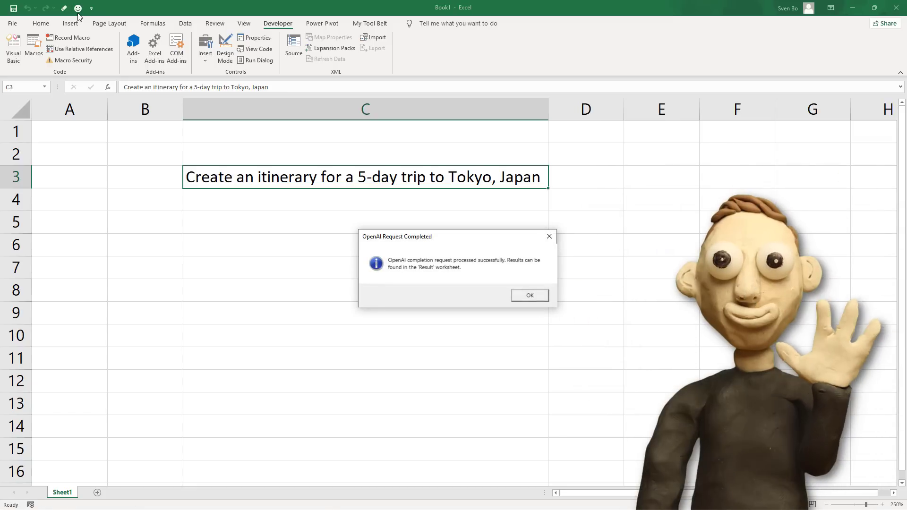
click(528, 295)
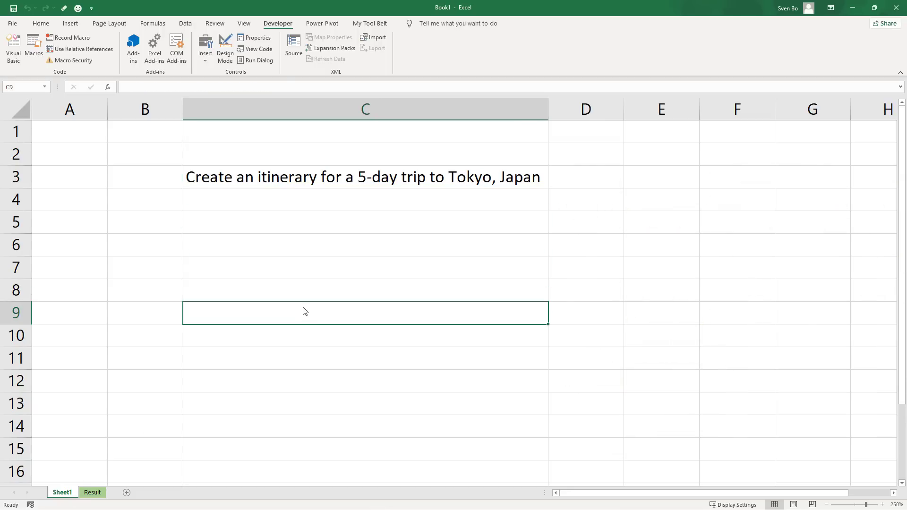
mouse_move(207, 81)
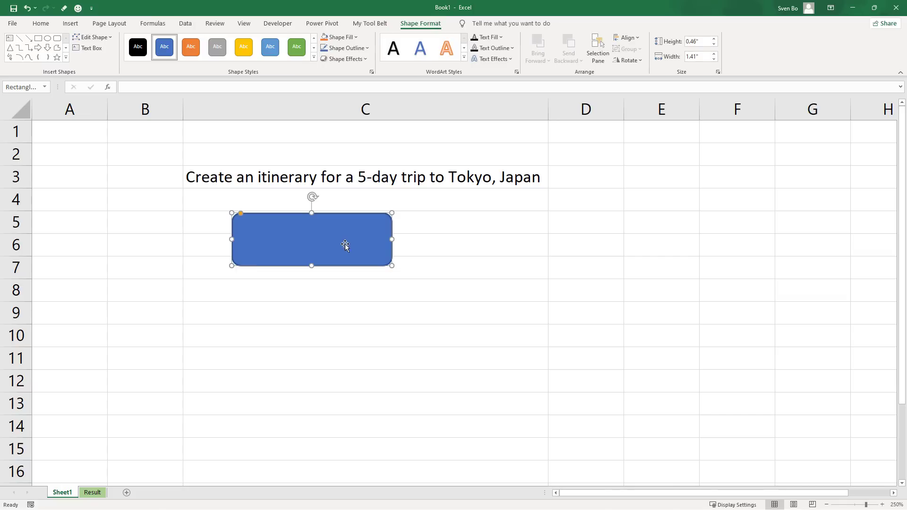
- Assign the PERSONAL.XLSB OpenAI_Completion macro to the ASK ME! shape and run it from the button
right_click(345, 244)
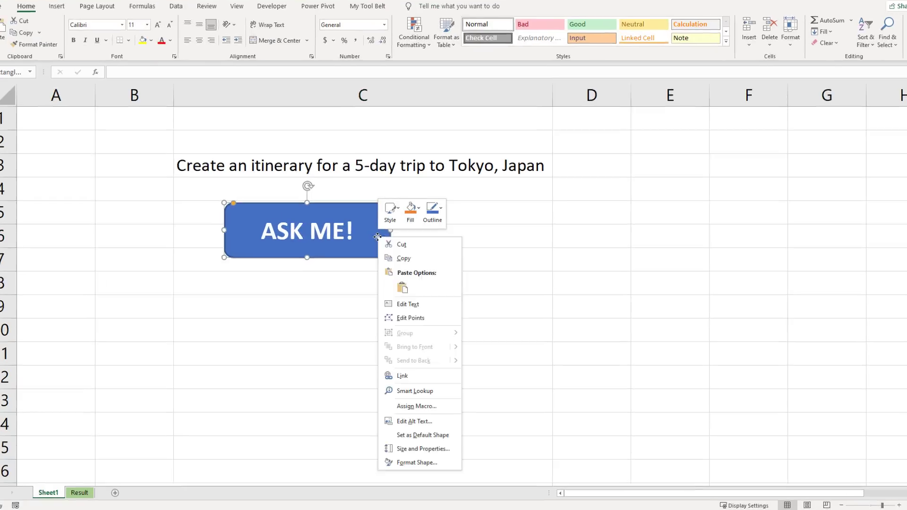
click(416, 405)
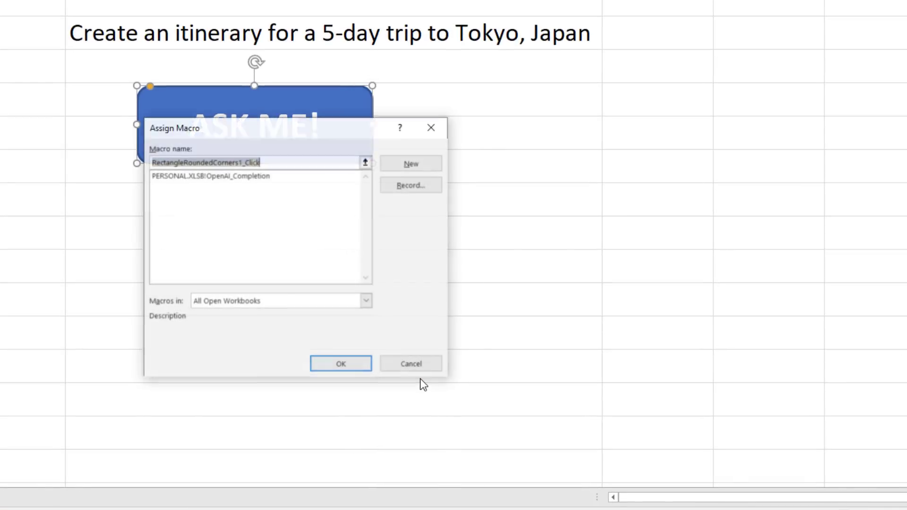
click(366, 301)
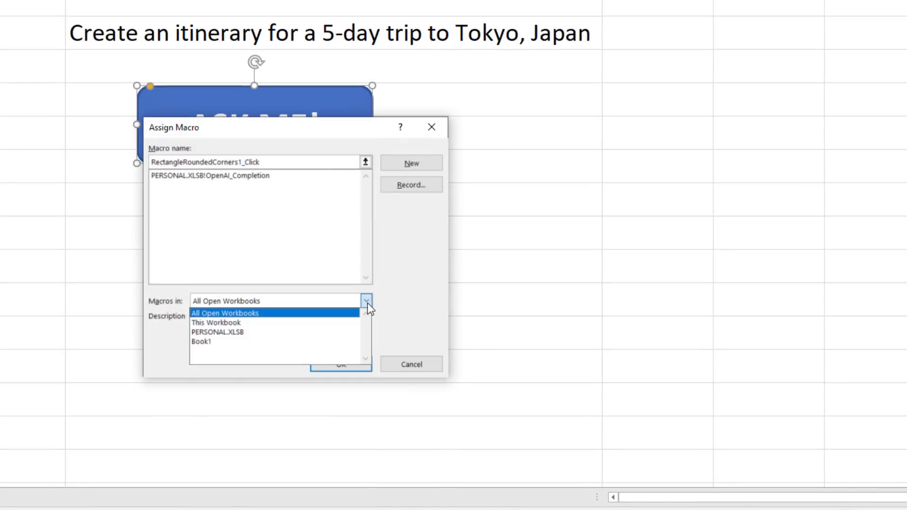
click(218, 331)
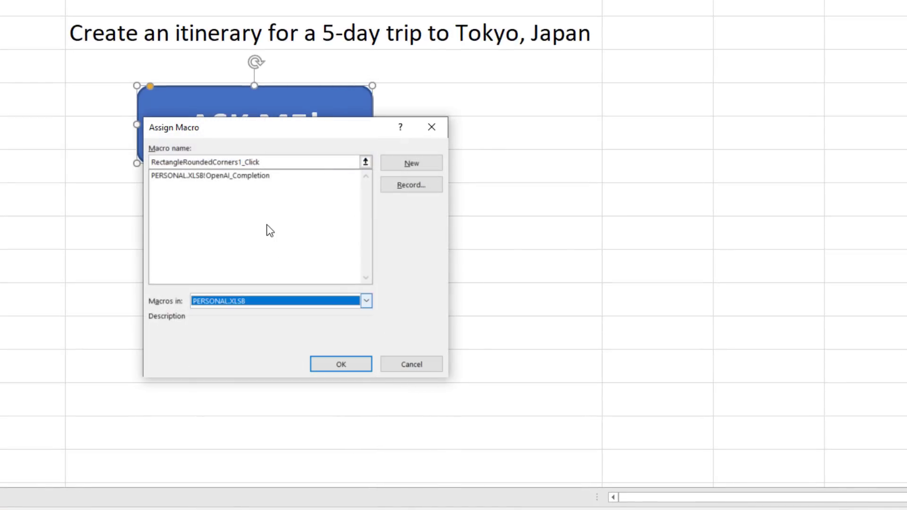
click(207, 176)
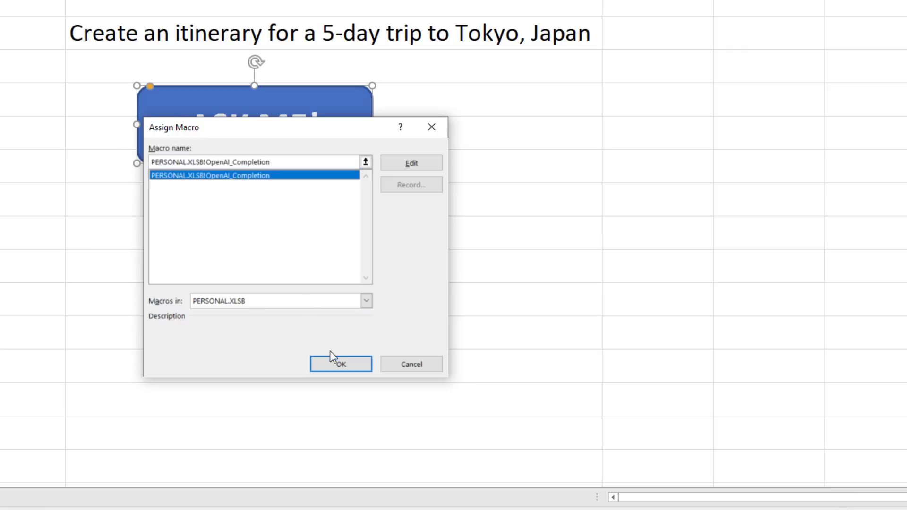
click(341, 364)
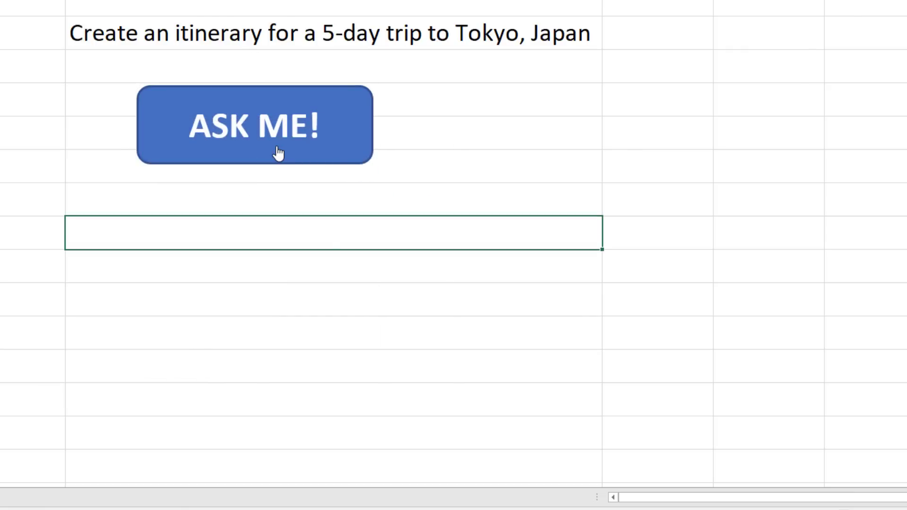
click(254, 125)
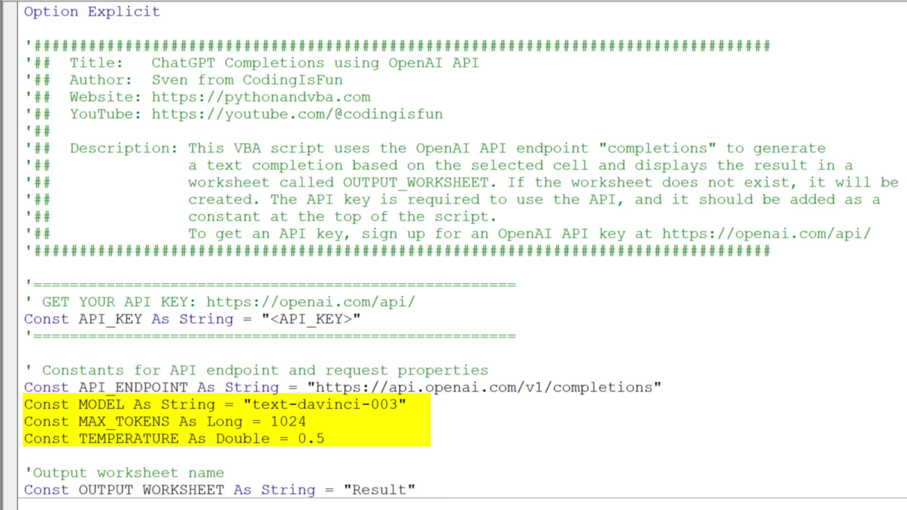
scroll(down, 3)
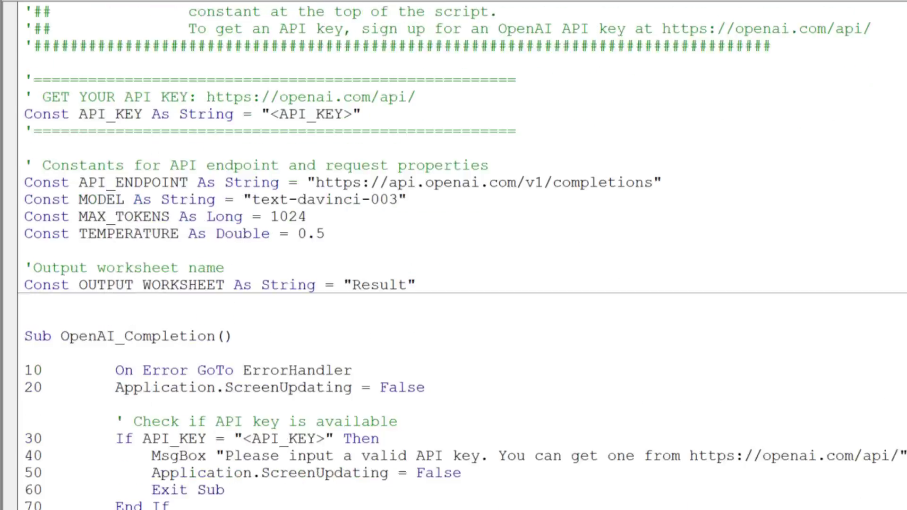
scroll(down, 3)
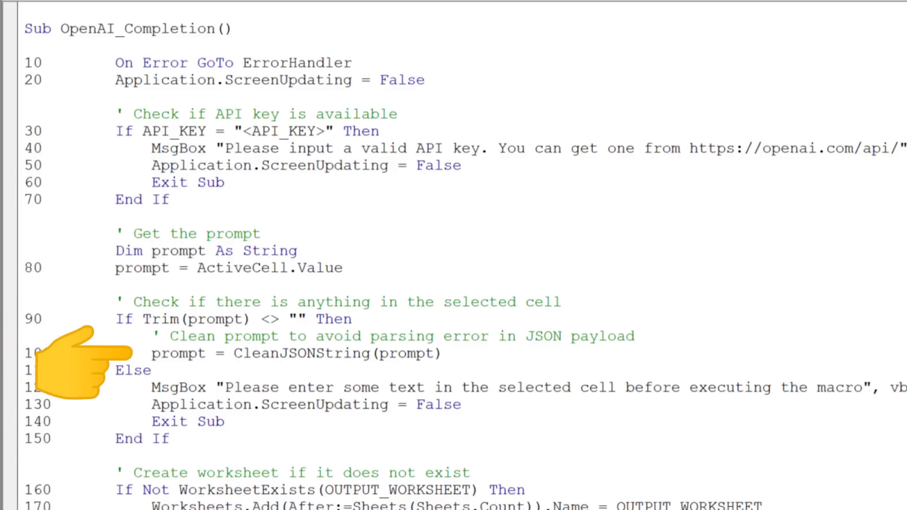
scroll(down, 3)
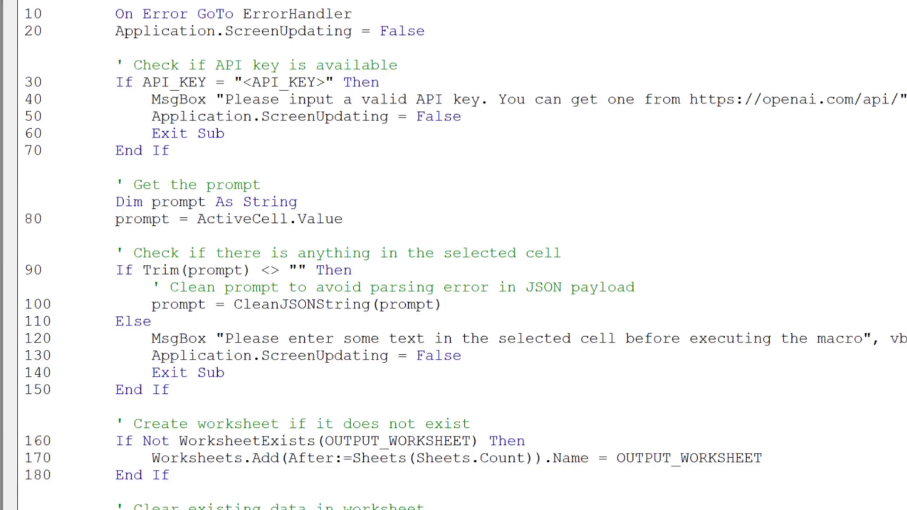
scroll(down, 3)
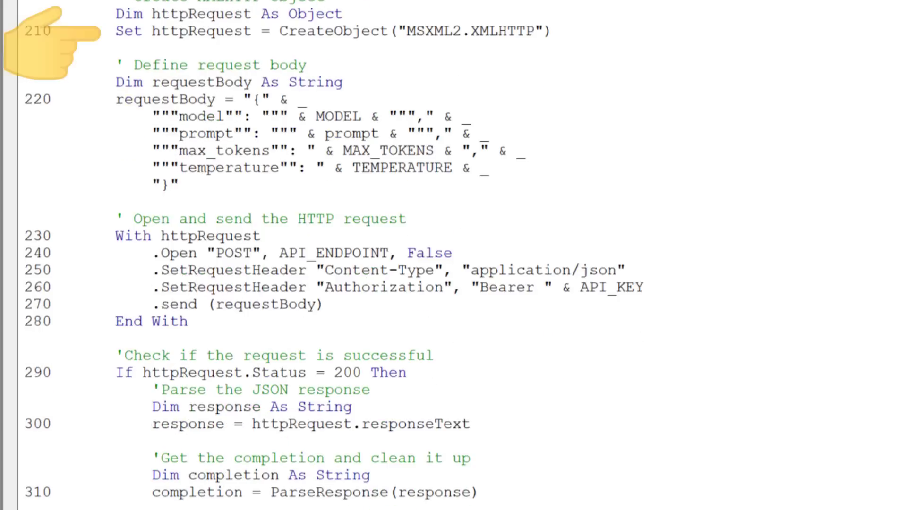
mouse_move(52, 98)
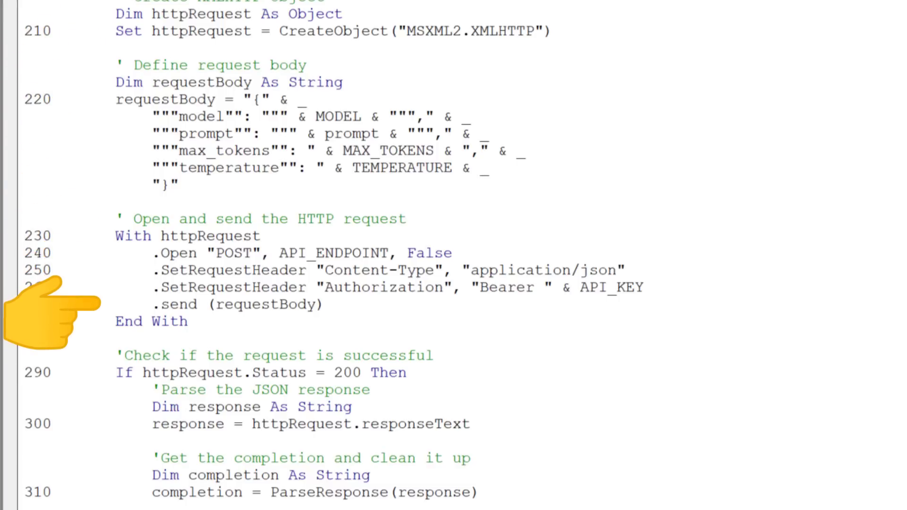
mouse_move(52, 370)
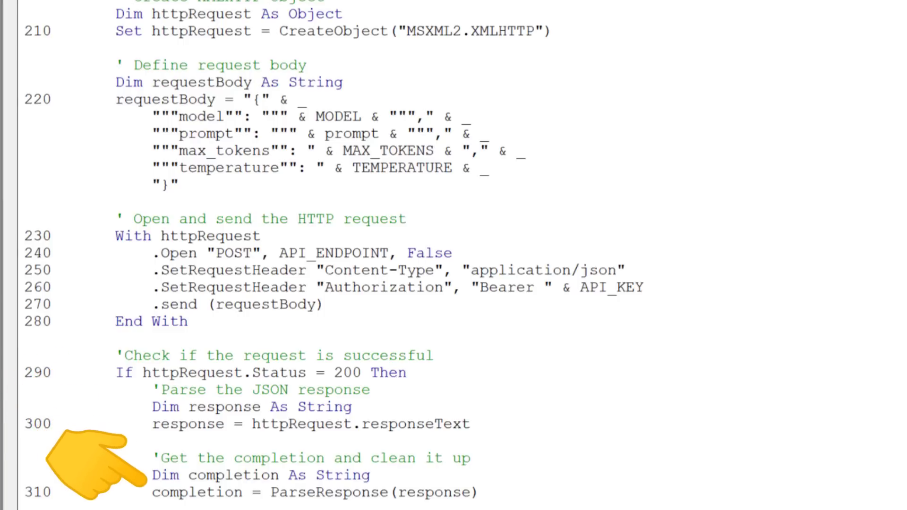
scroll(down, 3)
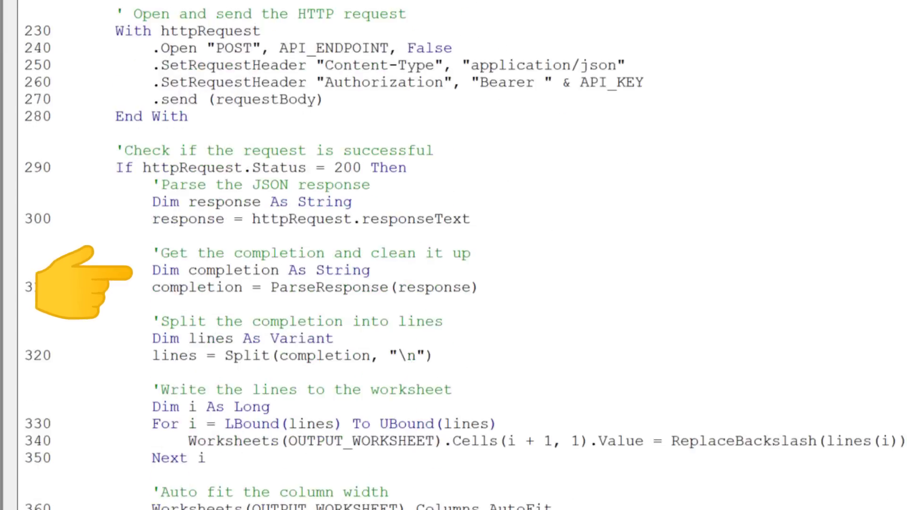
scroll(down, 3)
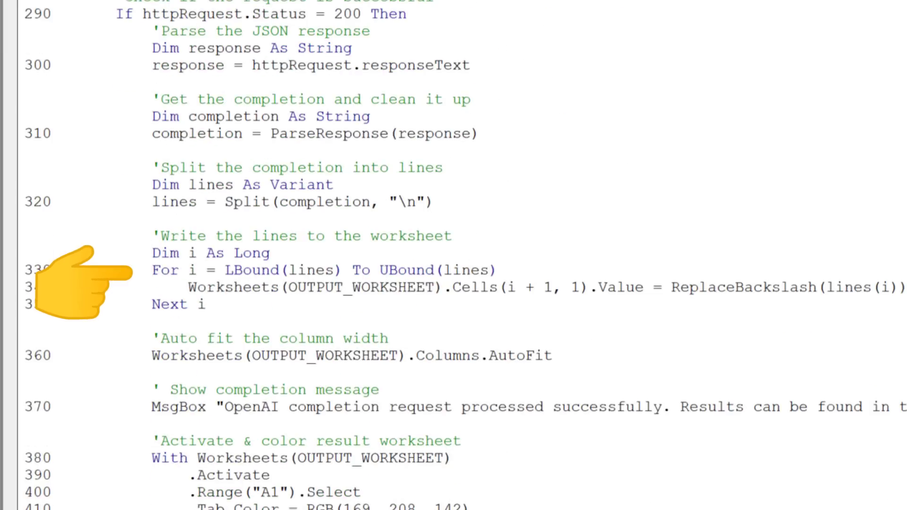
scroll(down, 3)
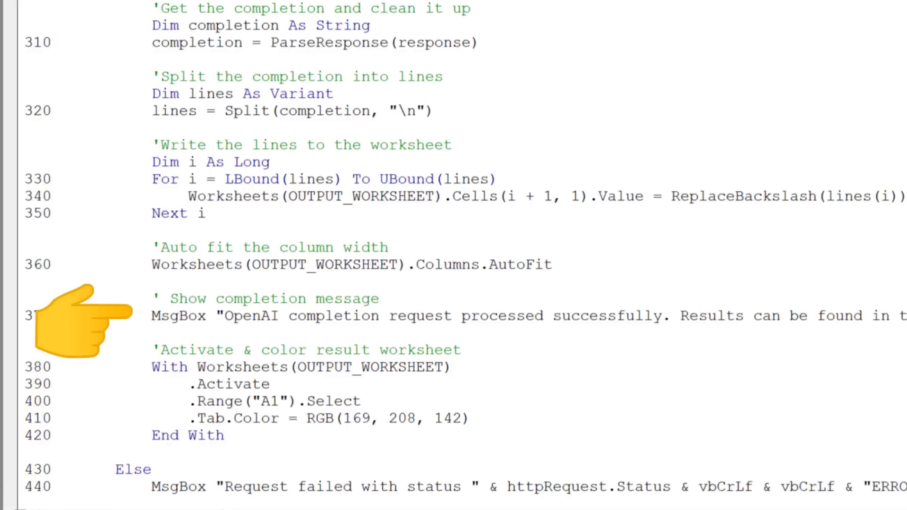
scroll(down, 3)
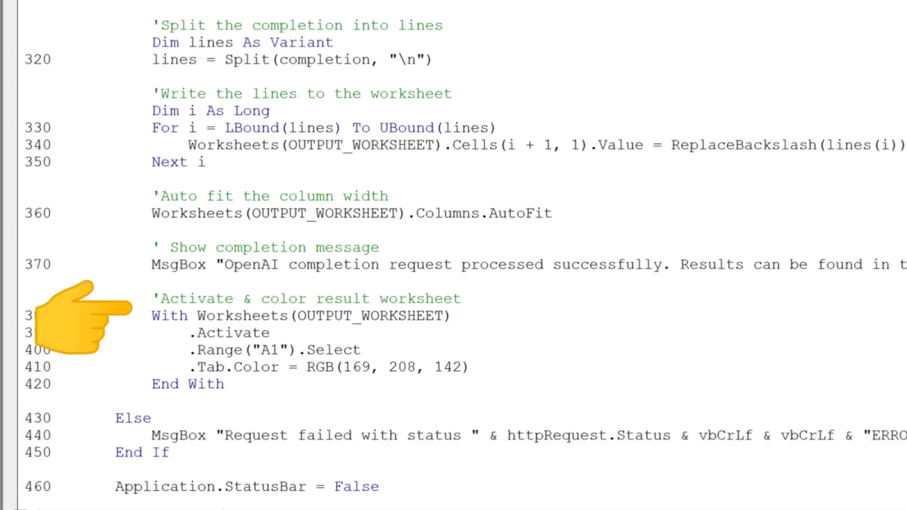
scroll(down, 3)
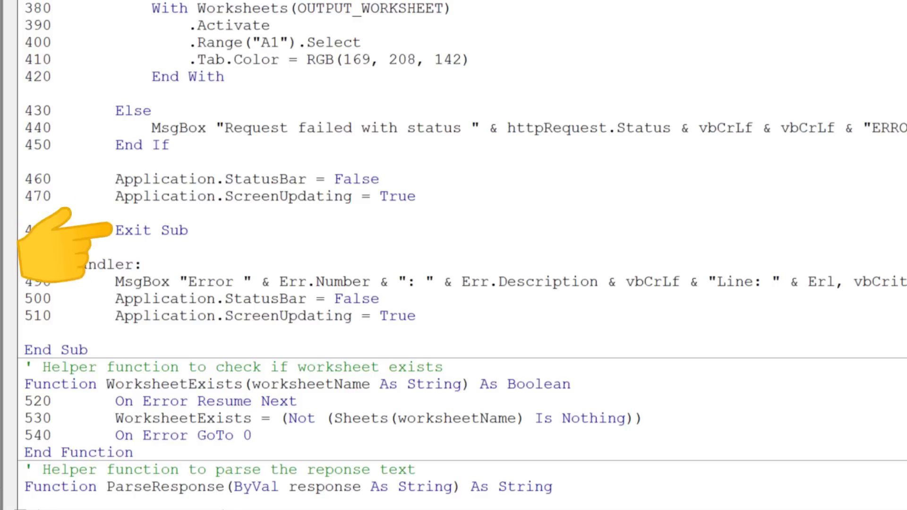
mouse_move(63, 301)
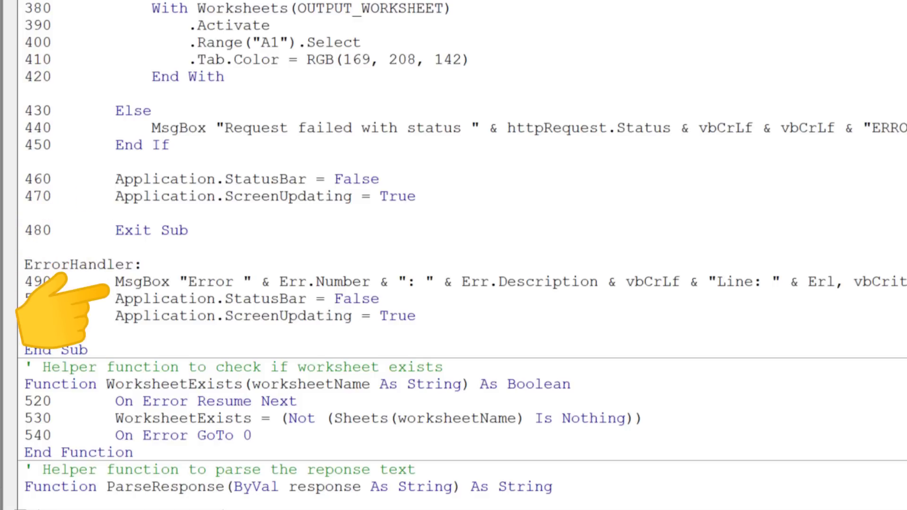
scroll(up, 3)
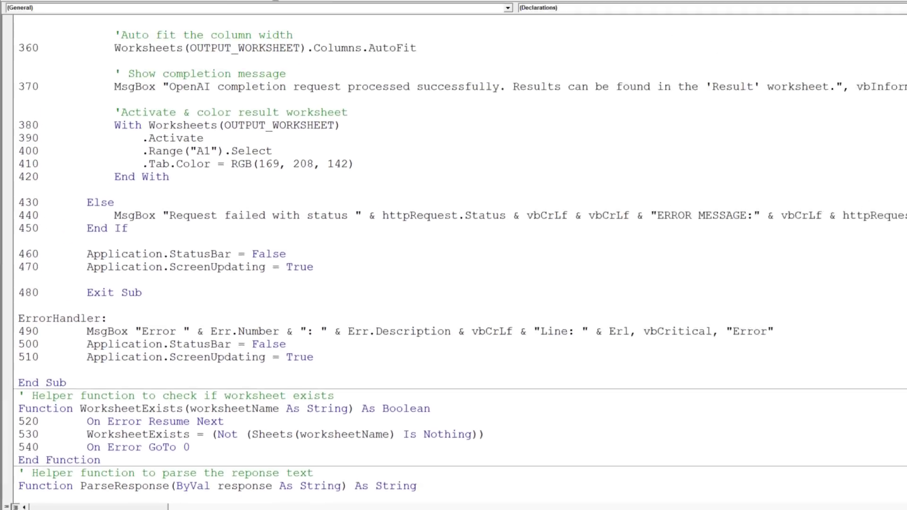
scroll(down, 3)
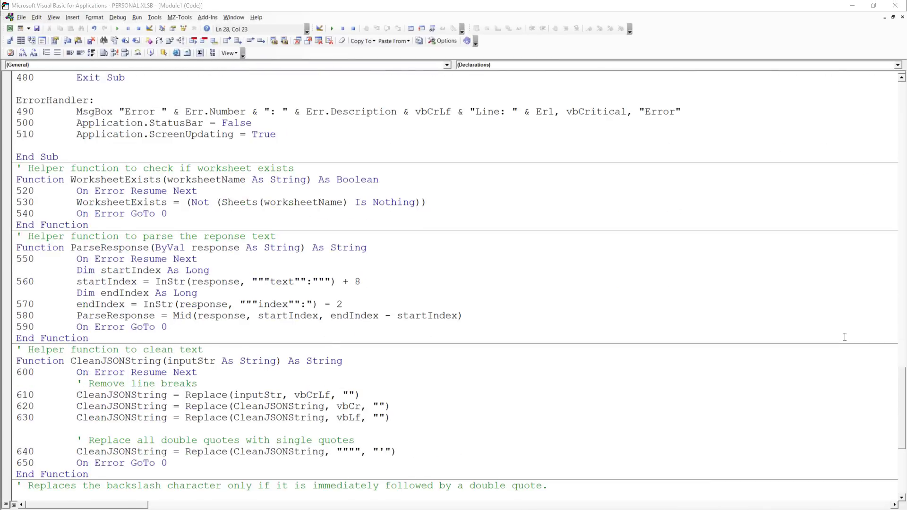
scroll(down, 3)
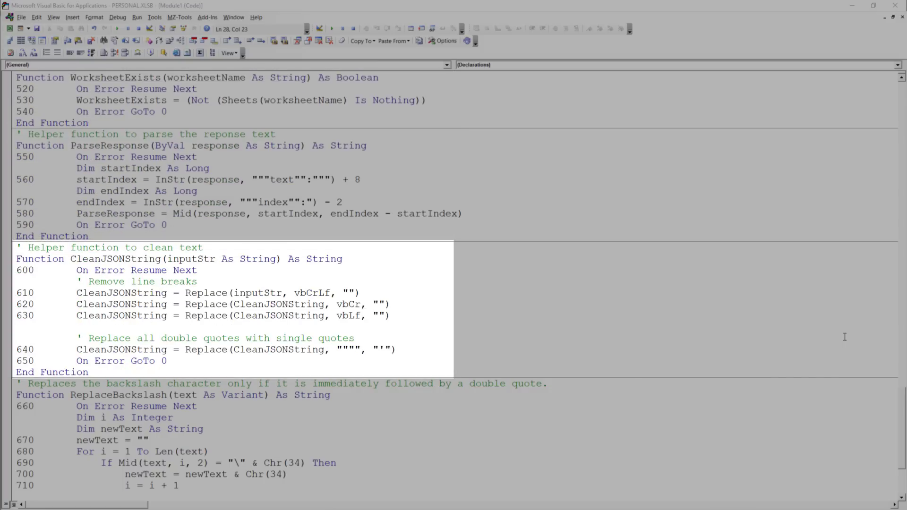
scroll(down, 3)
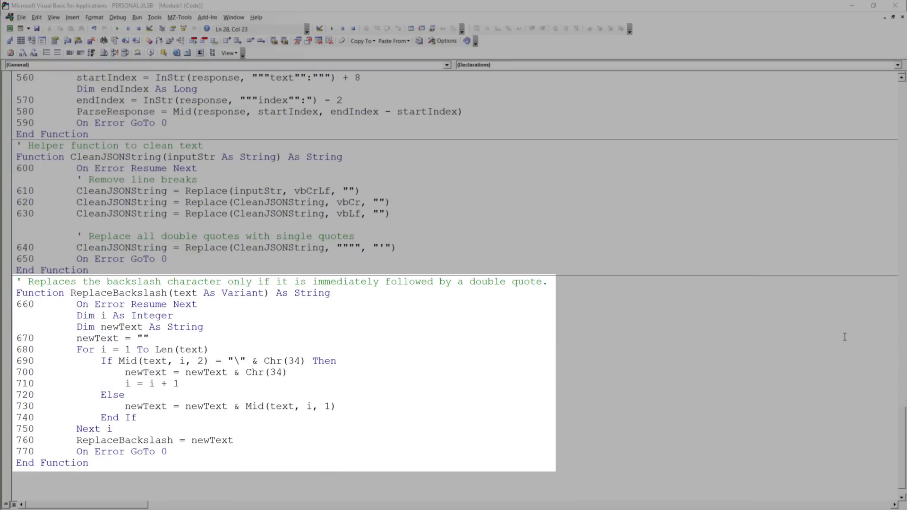